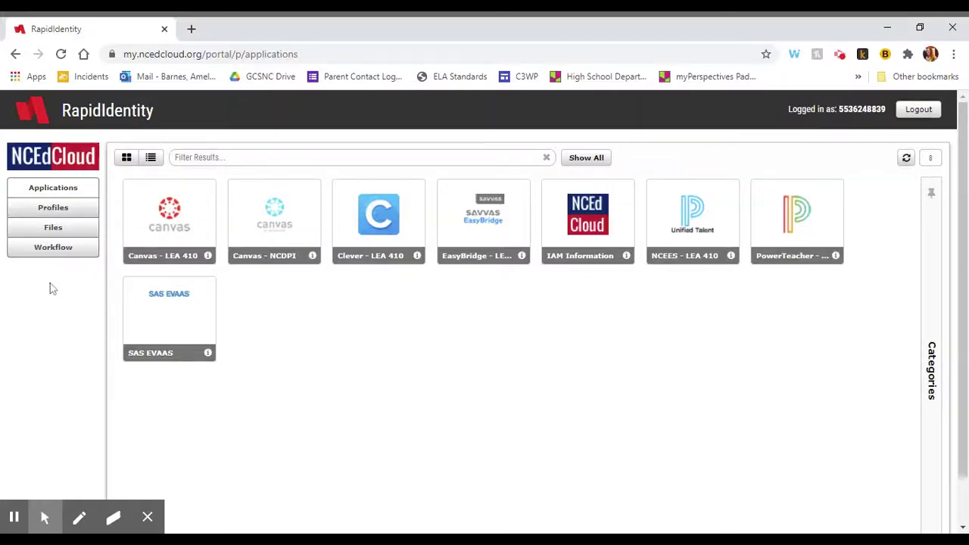
{"action": "mouse_move", "coordinate": [79, 156]}
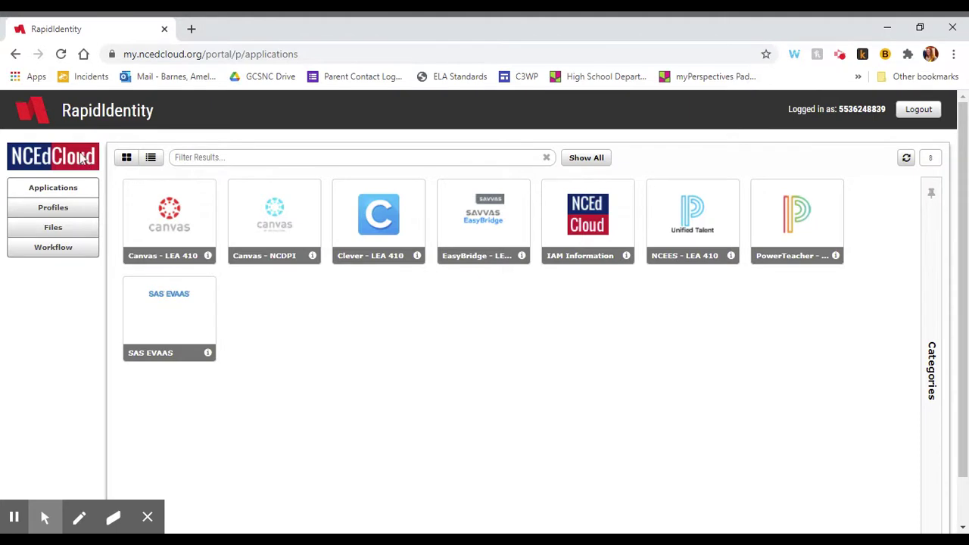
{"action": "mouse_move", "coordinate": [687, 339]}
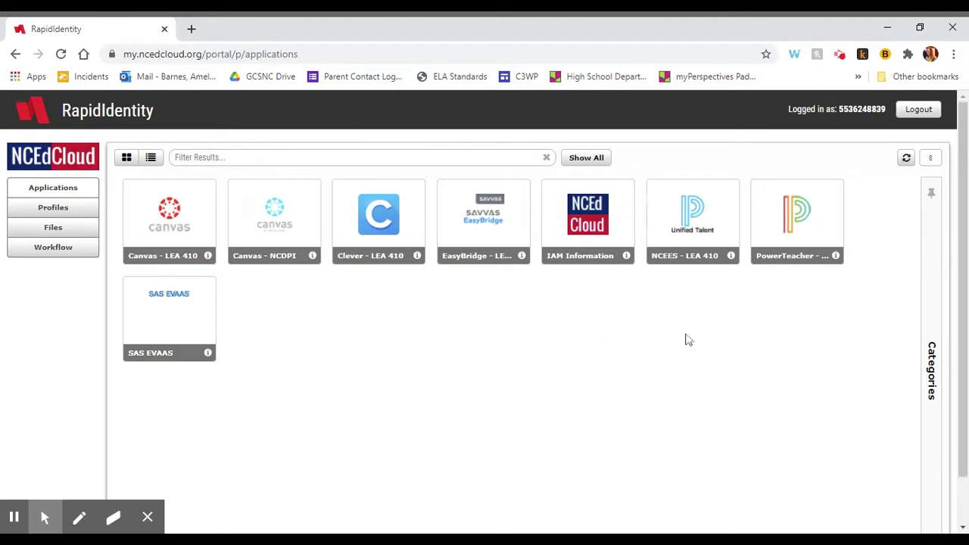
{"action": "mouse_move", "coordinate": [430, 378]}
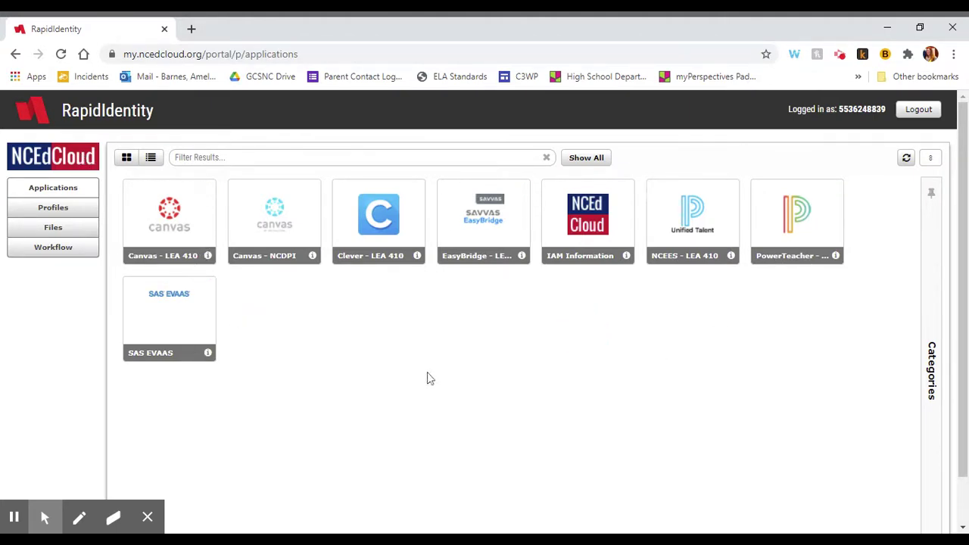
{"action": "mouse_move", "coordinate": [460, 374]}
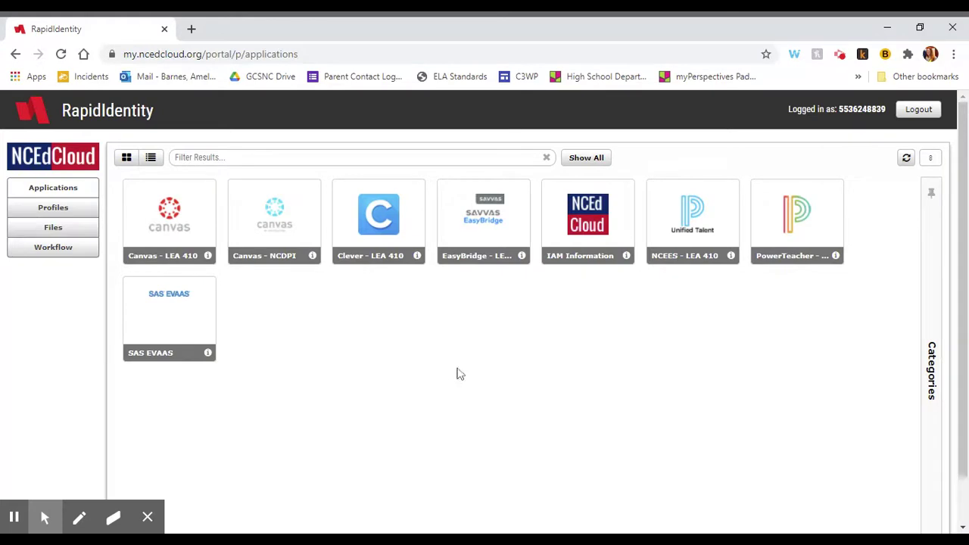
{"action": "mouse_move", "coordinate": [481, 227]}
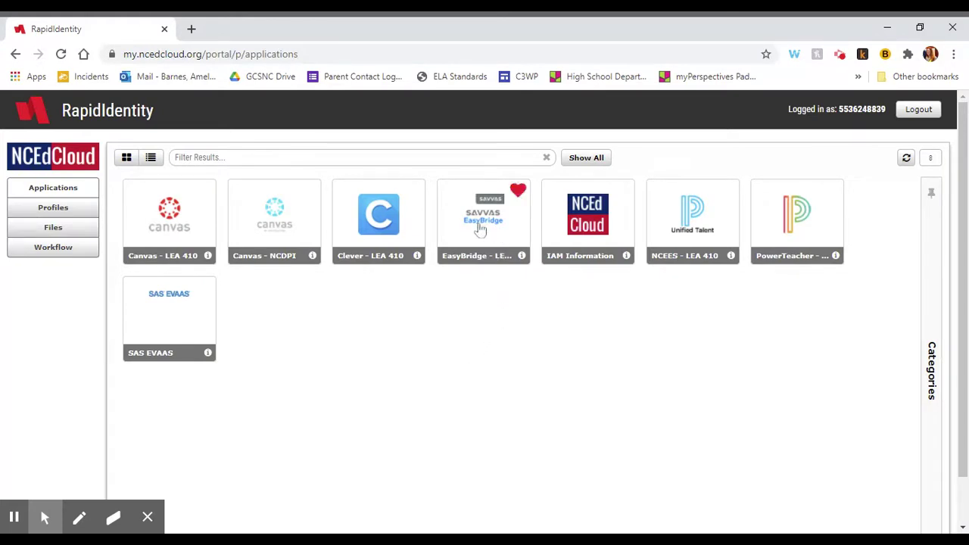
{"action": "mouse_move", "coordinate": [515, 209]}
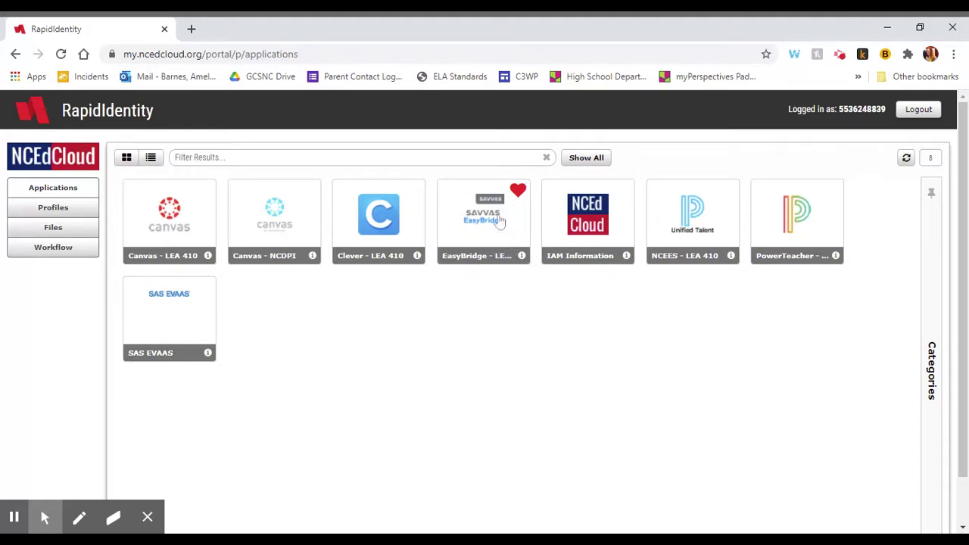
{"action": "mouse_move", "coordinate": [466, 239]}
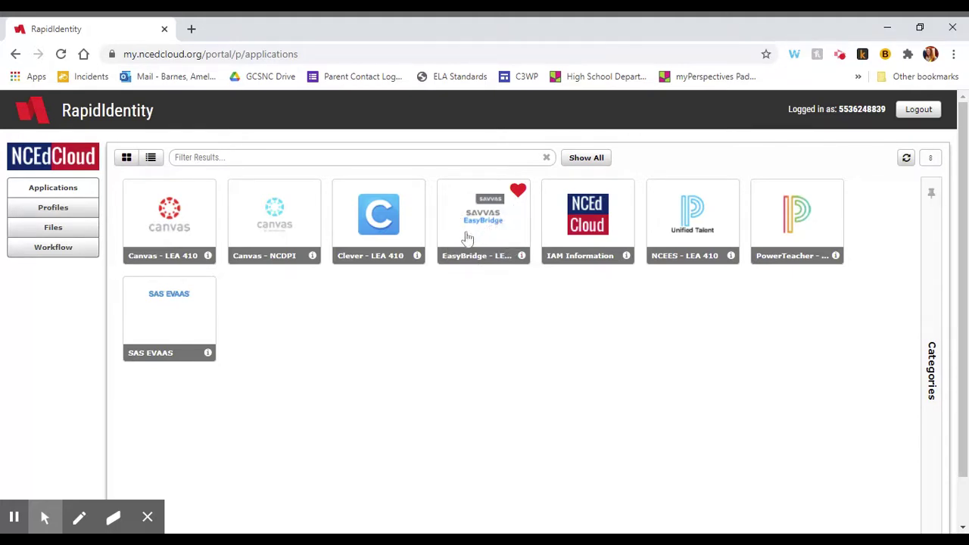
Launch Savvas EasyBridge from the RapidIdentity portal's EasyBridge - LEA tile
{"action": "left_click", "coordinate": [482, 215]}
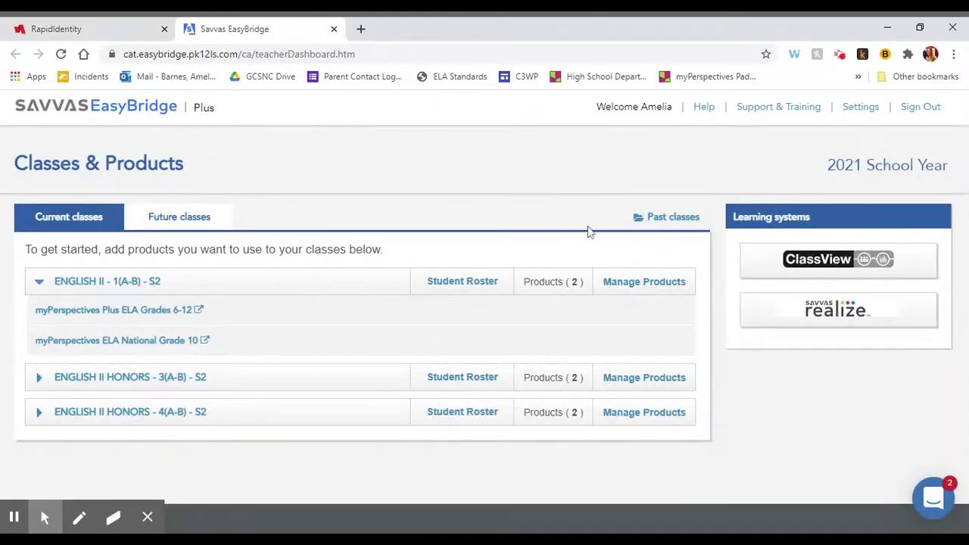
{"action": "mouse_move", "coordinate": [253, 436]}
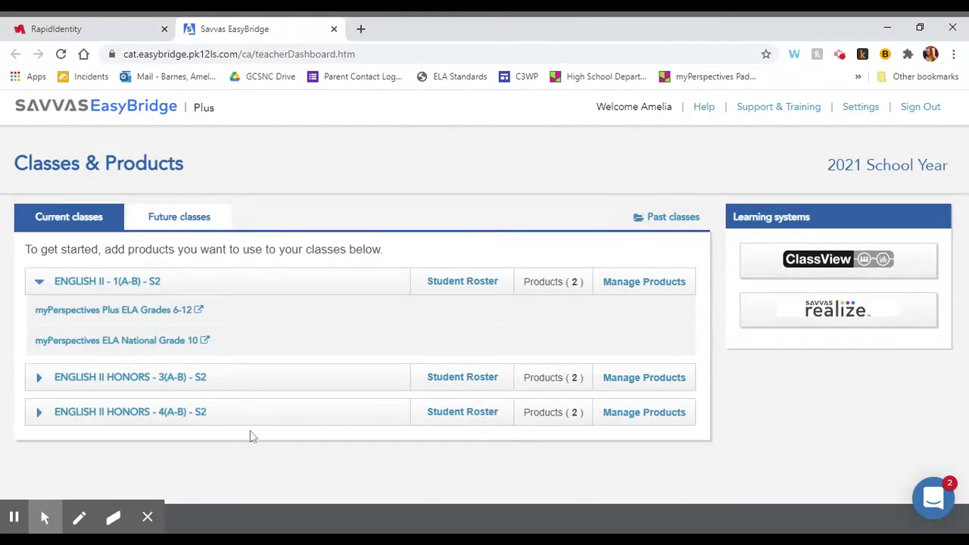
{"action": "mouse_move", "coordinate": [829, 472]}
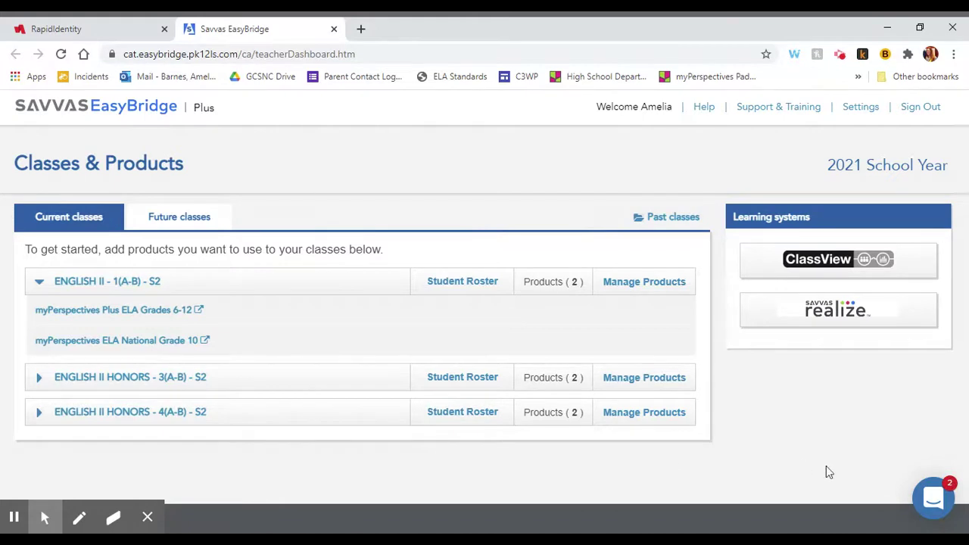
{"action": "mouse_move", "coordinate": [884, 321]}
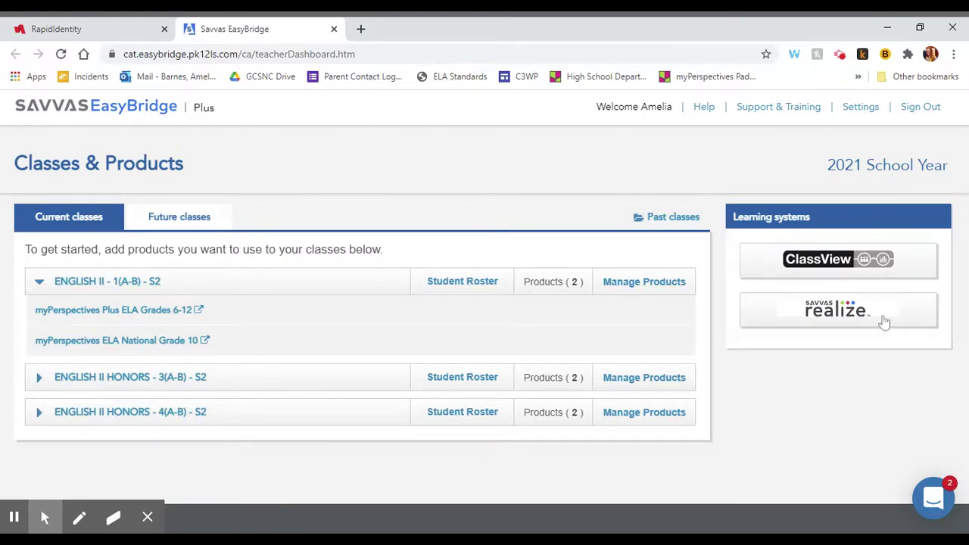
{"action": "mouse_move", "coordinate": [877, 320]}
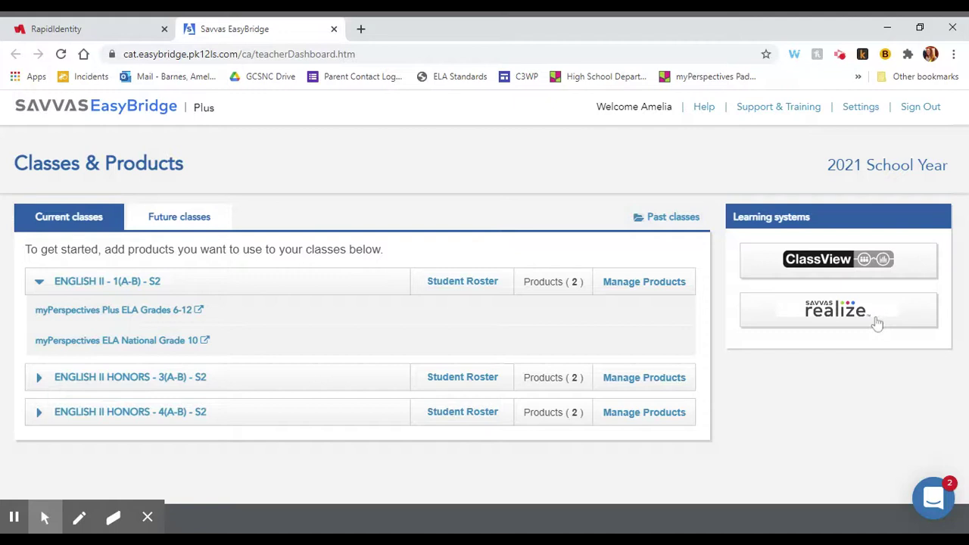
{"action": "mouse_move", "coordinate": [846, 313]}
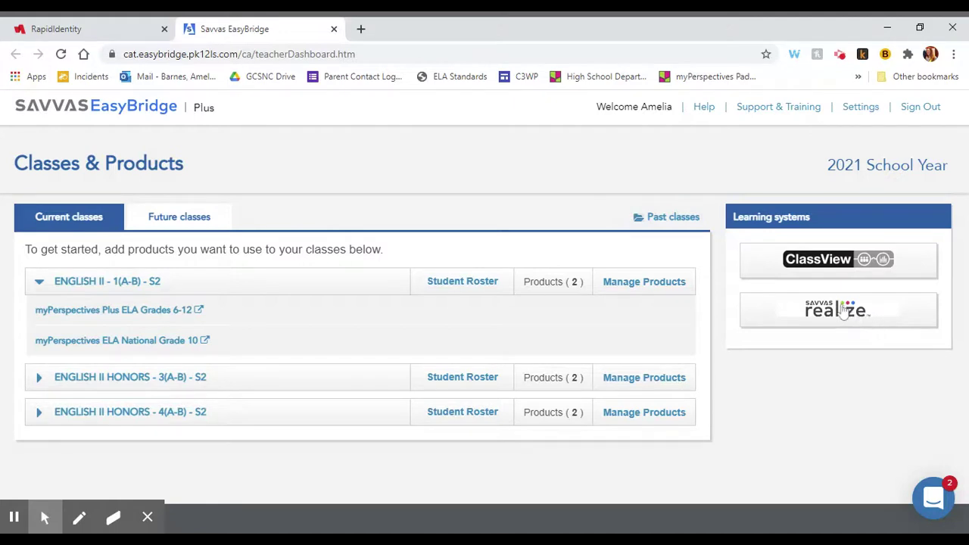
{"action": "mouse_move", "coordinate": [829, 318]}
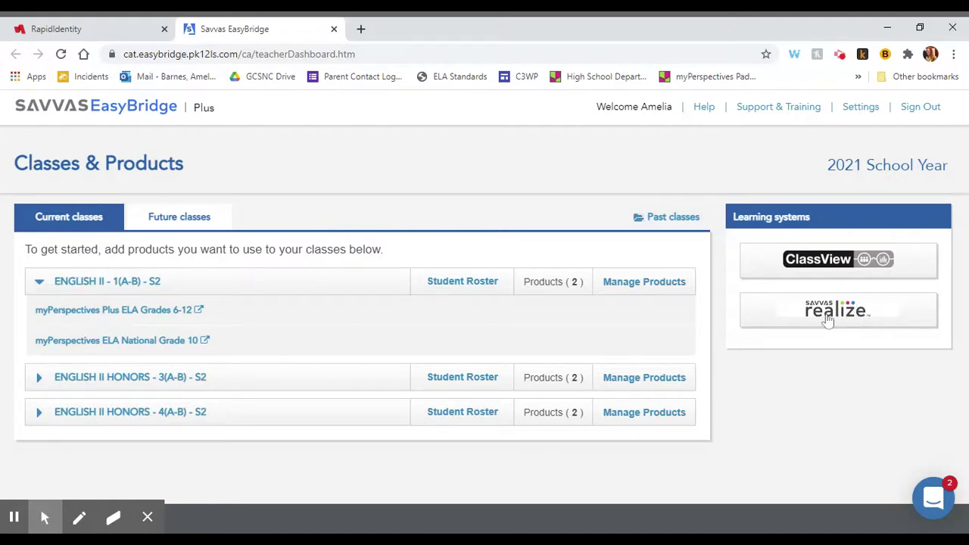
Launch Savvas Realize from EasyBridge's Learning systems and view the ELA programs
{"action": "left_click", "coordinate": [837, 311]}
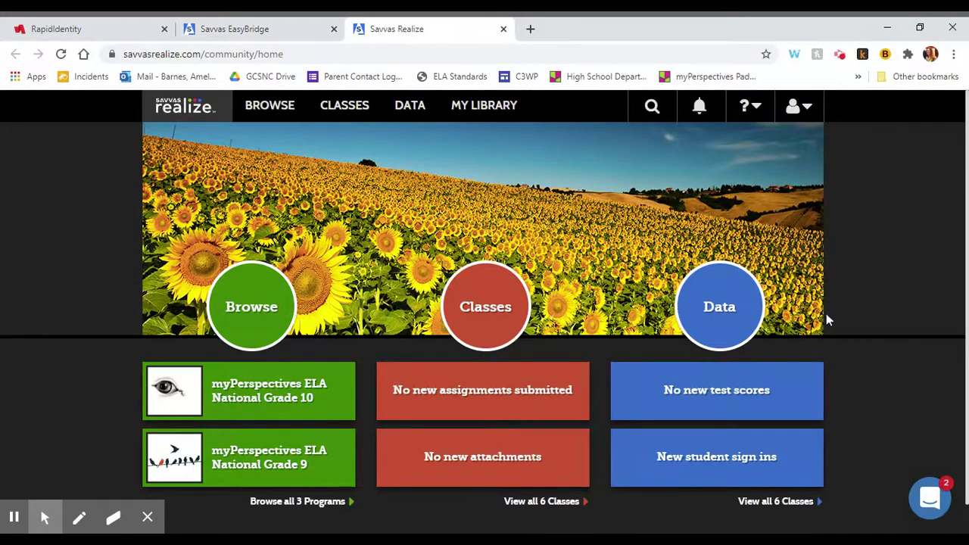
{"action": "scroll", "scroll_direction": "down", "scroll_amount": 3}
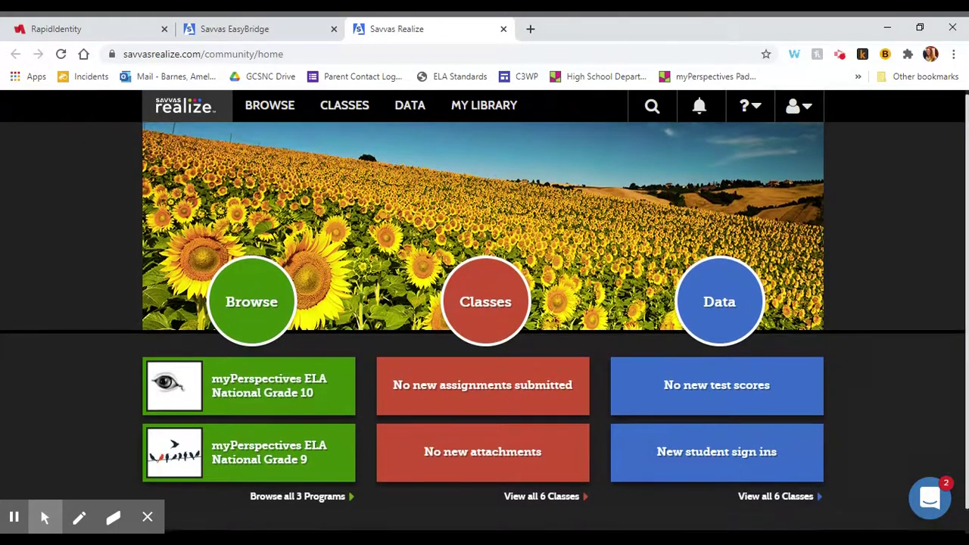
{"action": "mouse_move", "coordinate": [507, 251]}
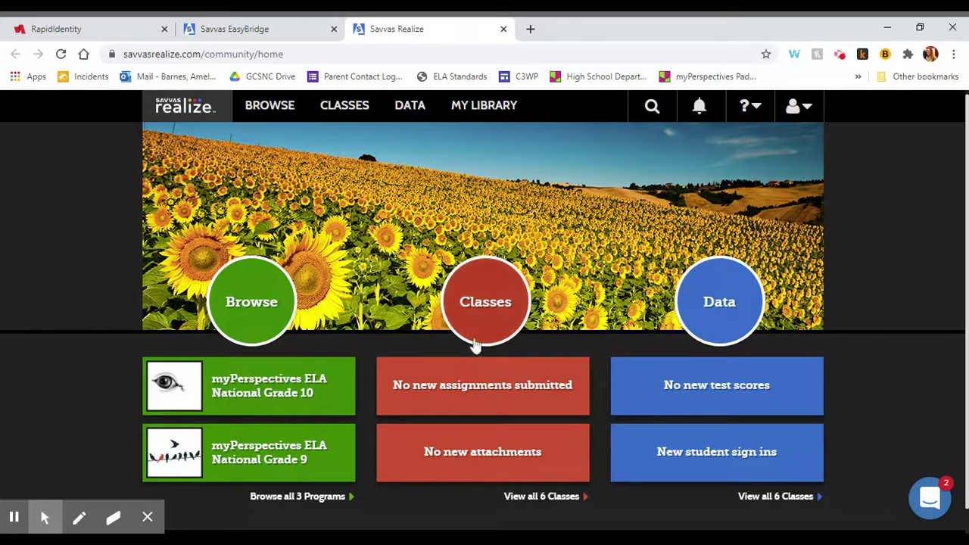
{"action": "mouse_move", "coordinate": [496, 309]}
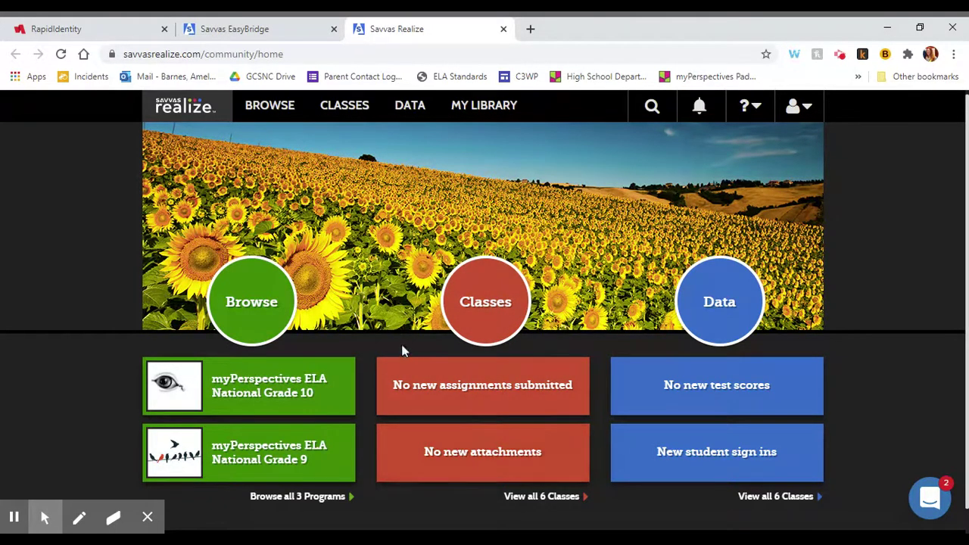
{"action": "mouse_move", "coordinate": [336, 403]}
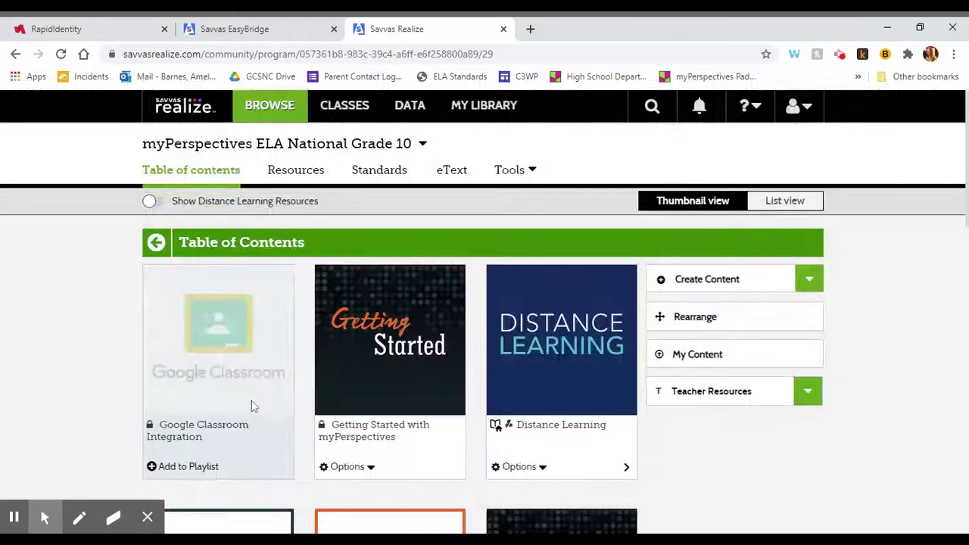
Launch the Grade 10 Interactive Student Edition eText in Realize Reader
{"action": "scroll", "scroll_direction": "down", "scroll_amount": 3}
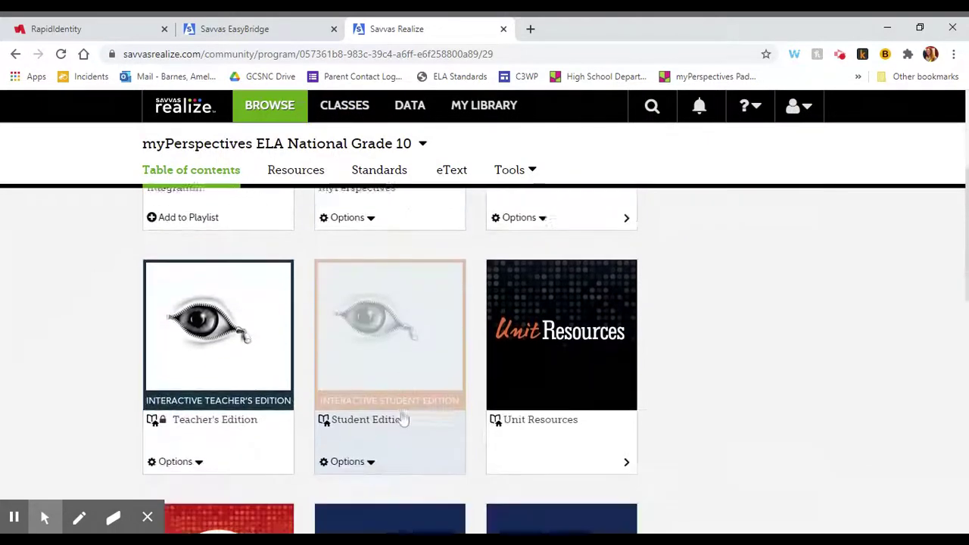
{"action": "scroll", "scroll_direction": "down", "scroll_amount": 3}
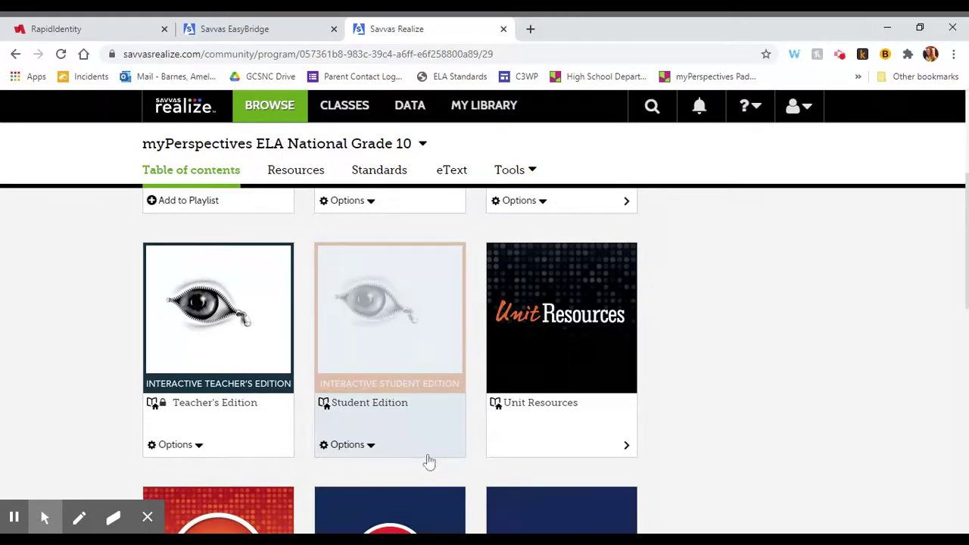
{"action": "mouse_move", "coordinate": [382, 296]}
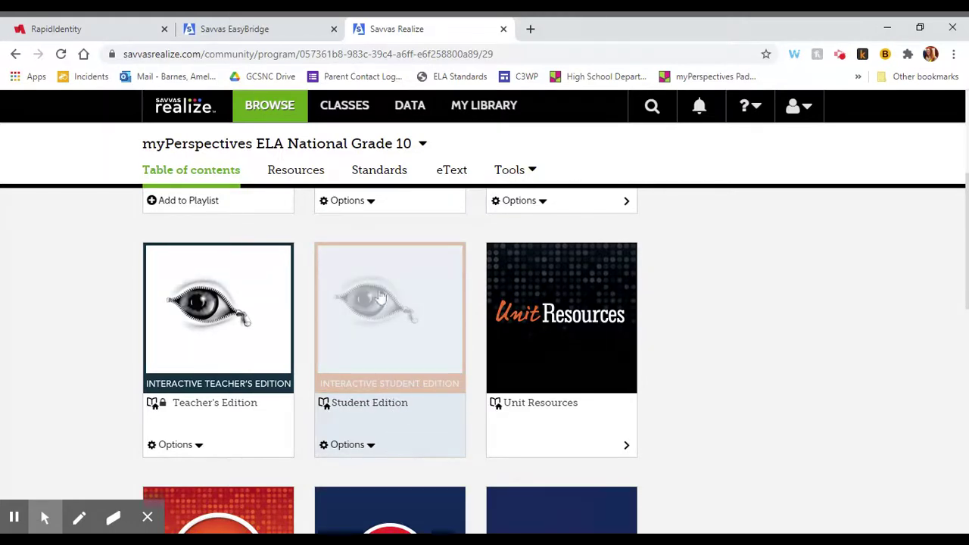
{"action": "mouse_move", "coordinate": [386, 306]}
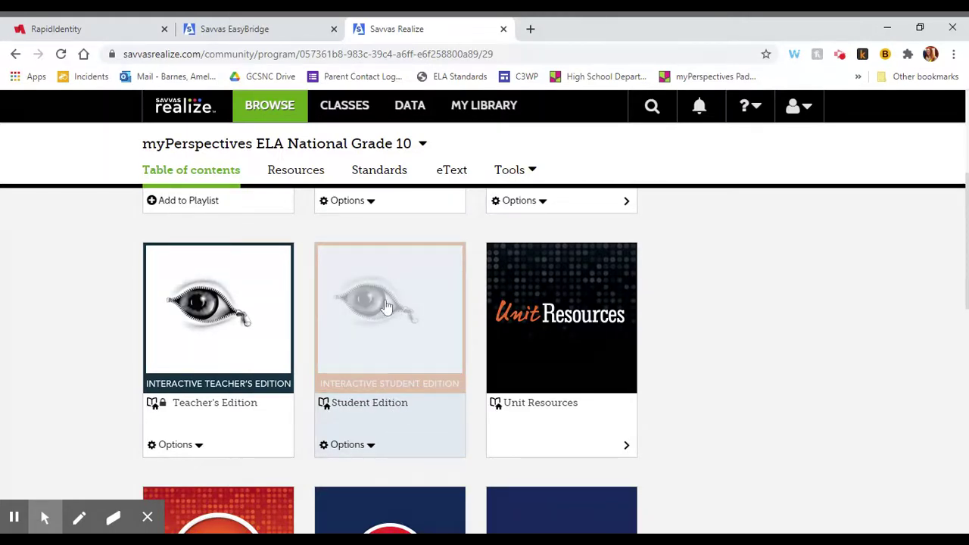
{"action": "left_click", "coordinate": [389, 316]}
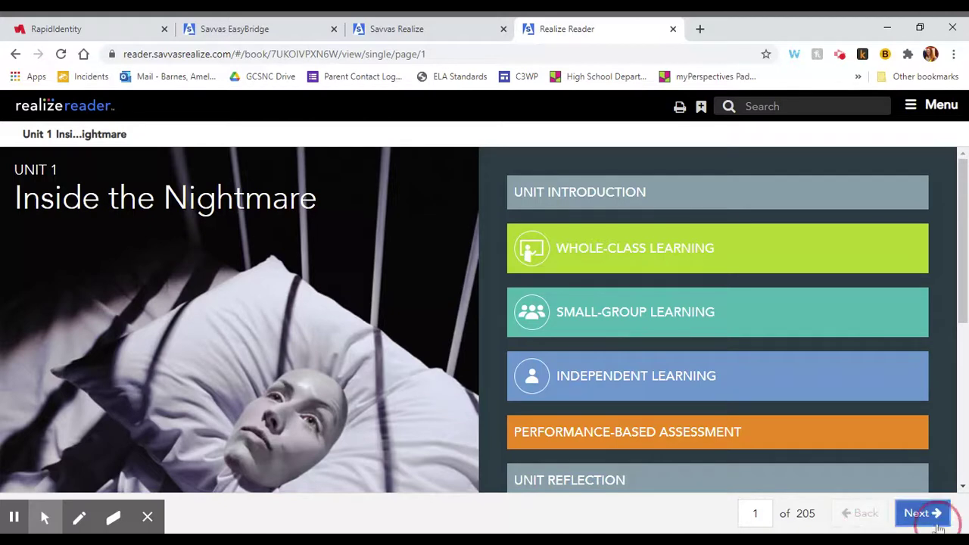
Advance to page 3, Unit Introduction Activities, and show the navigation menu
{"action": "left_click", "coordinate": [922, 511]}
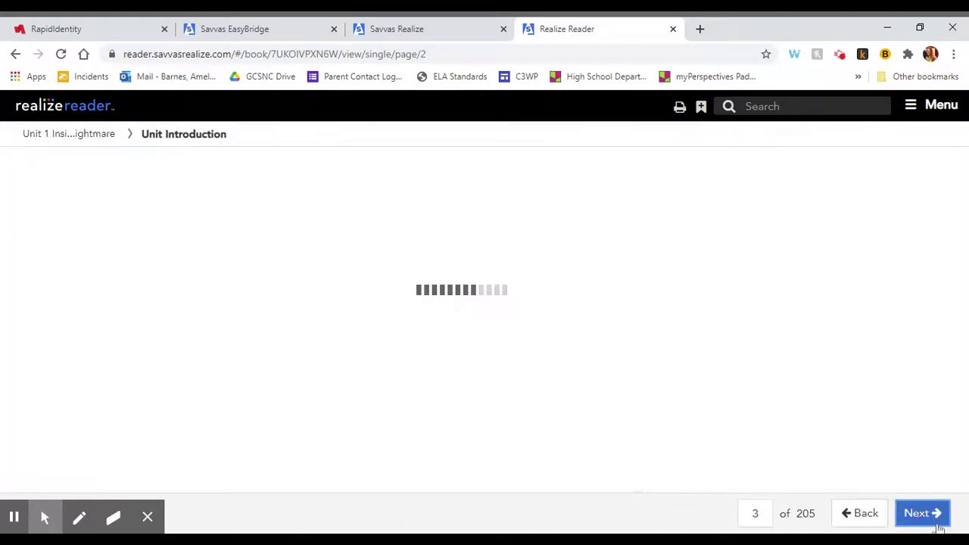
{"action": "left_click", "coordinate": [922, 511]}
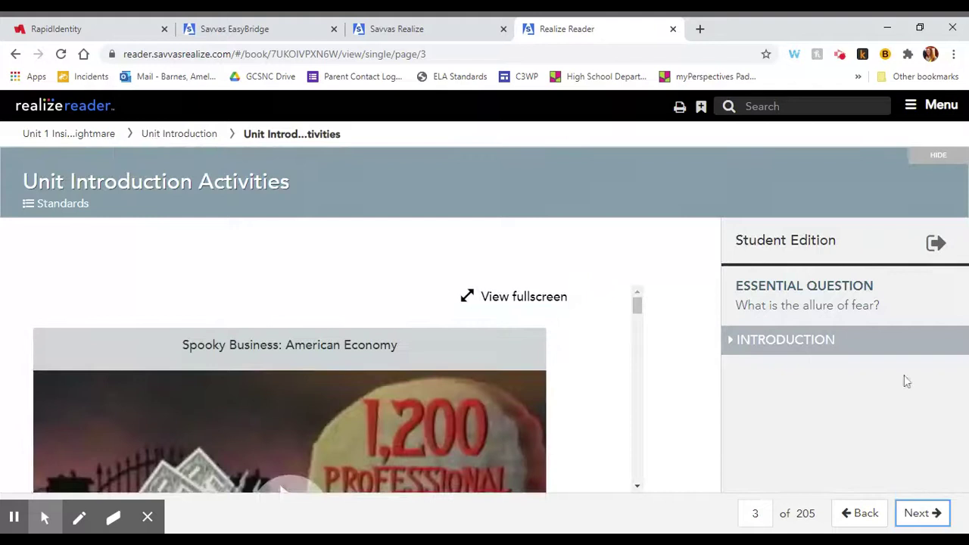
{"action": "mouse_move", "coordinate": [933, 115]}
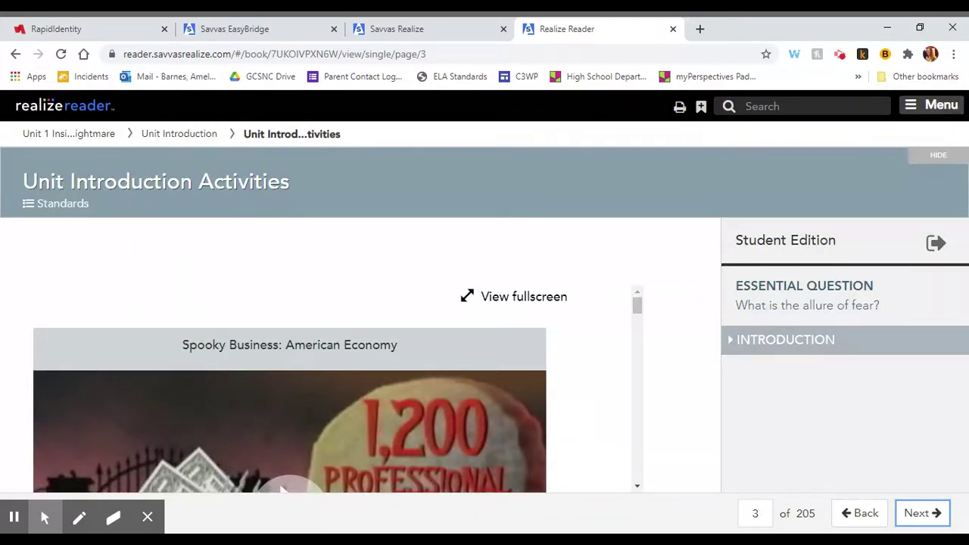
{"action": "left_click", "coordinate": [942, 106]}
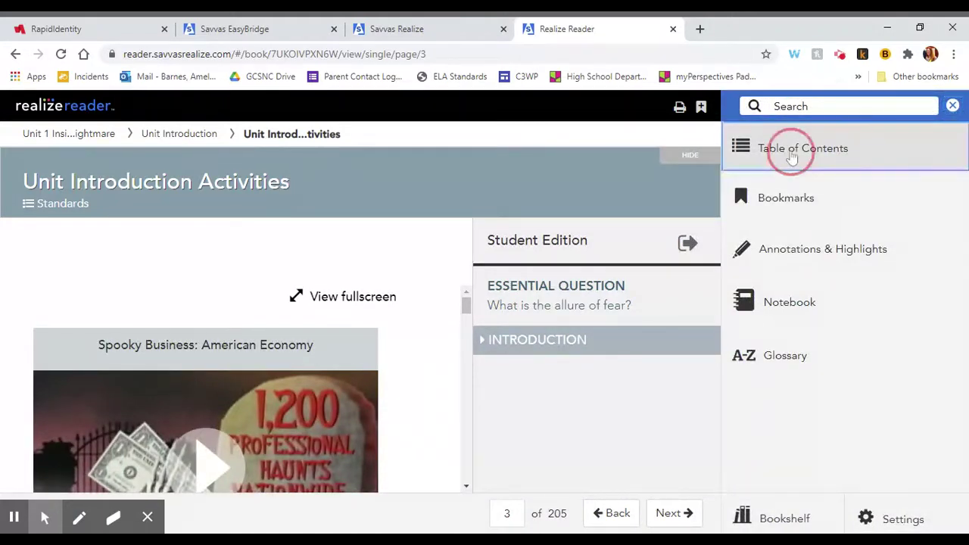
Navigate the table of contents through Unit 2 Whole-Class Learning to The Metamorphosis, page 33
{"action": "left_click", "coordinate": [802, 148]}
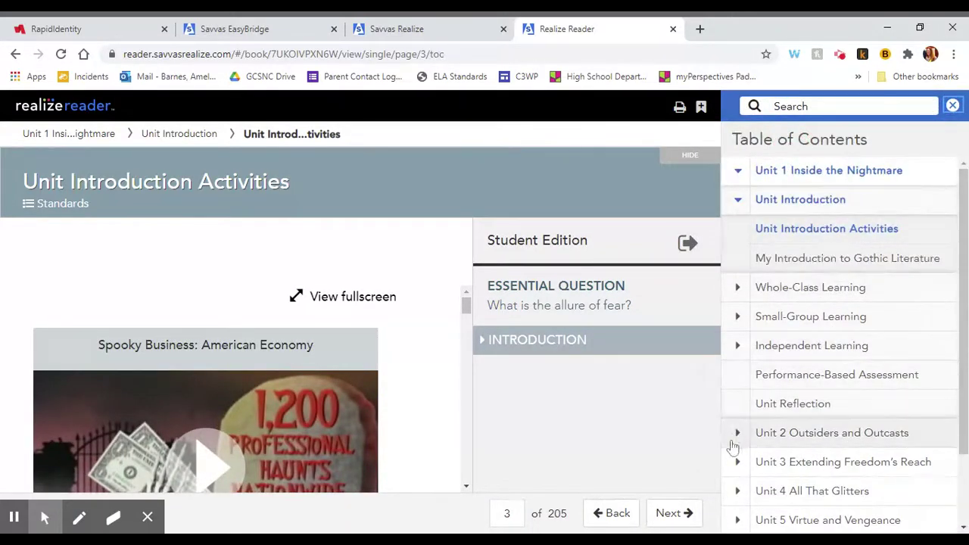
{"action": "left_click", "coordinate": [832, 433]}
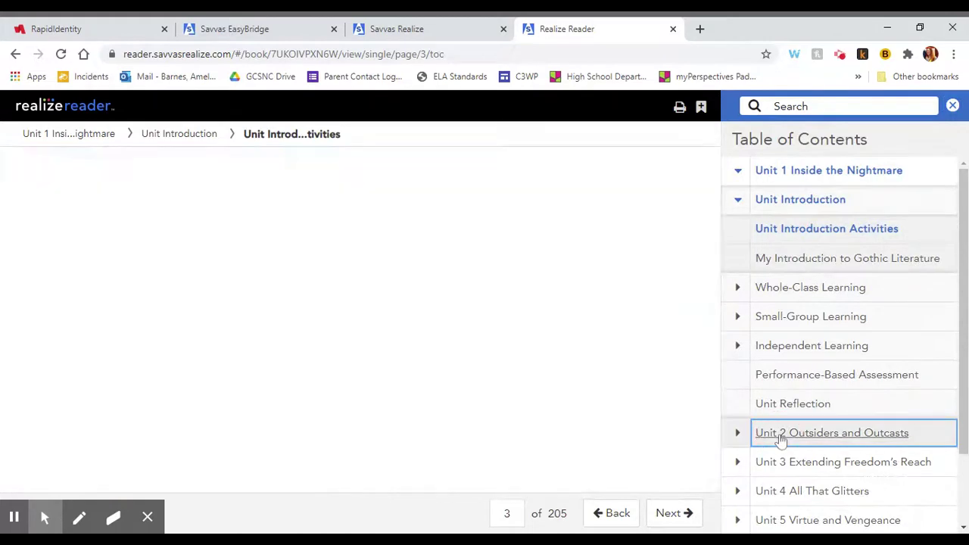
{"action": "left_click", "coordinate": [831, 433]}
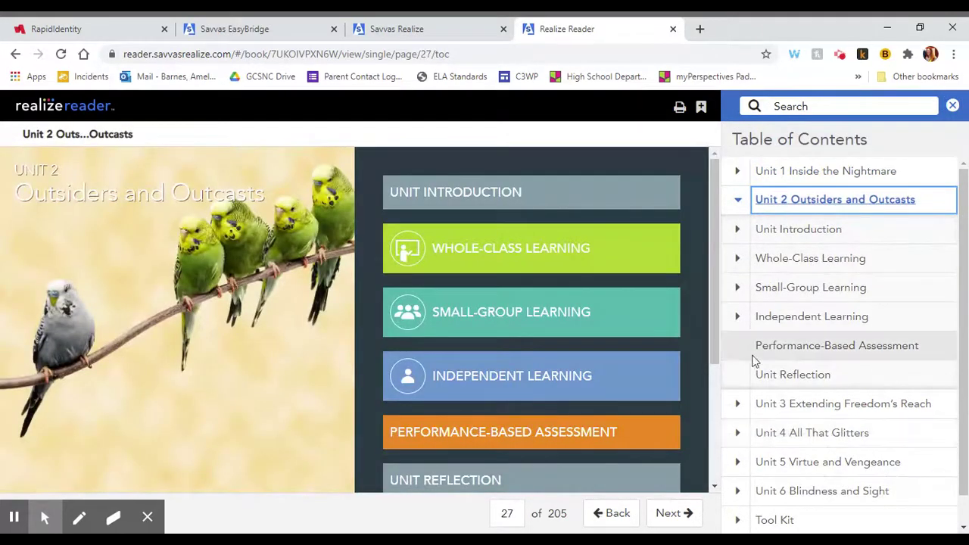
{"action": "mouse_move", "coordinate": [781, 265]}
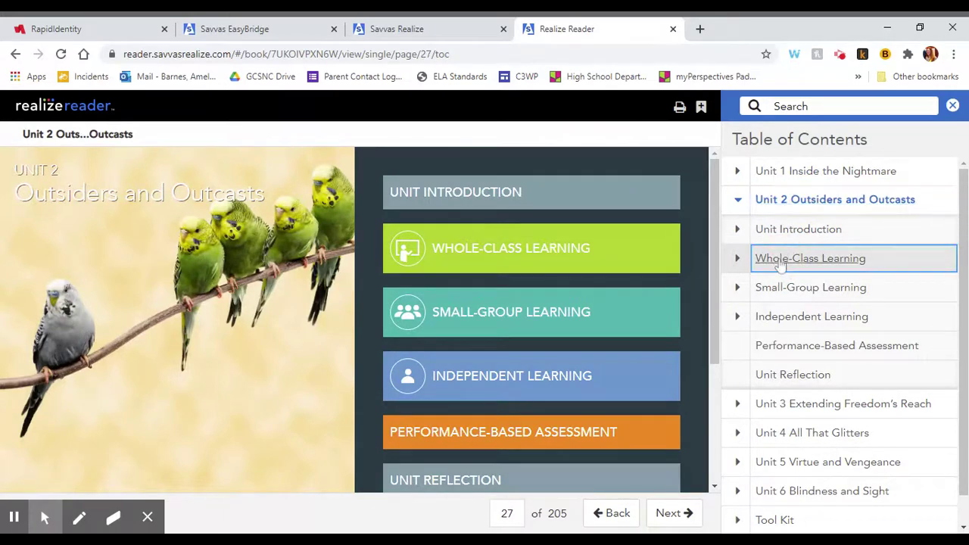
{"action": "left_click", "coordinate": [809, 257]}
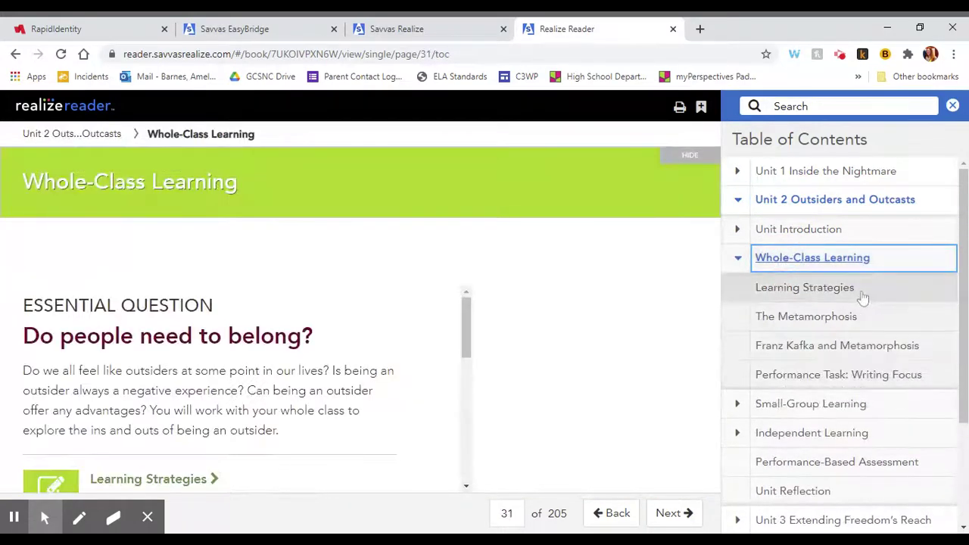
{"action": "left_click", "coordinate": [806, 316]}
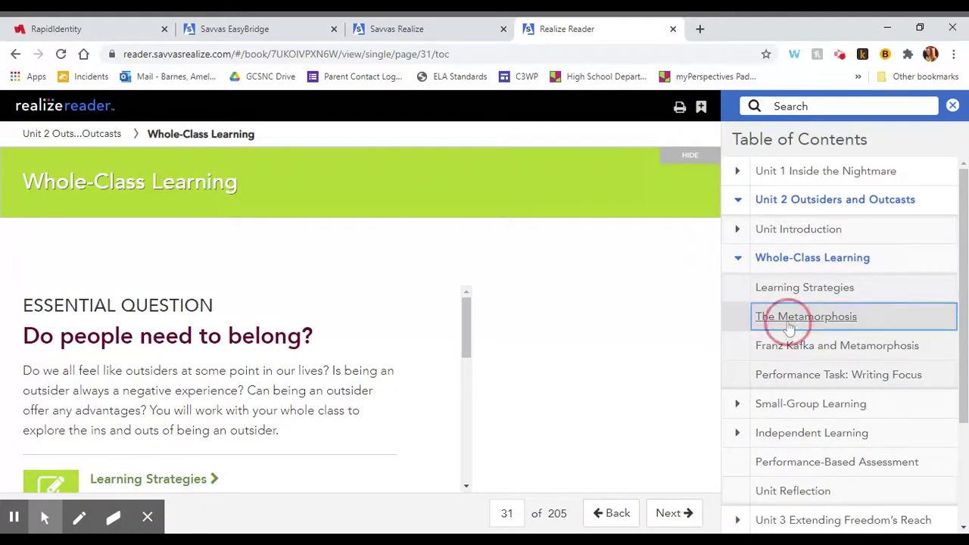
{"action": "left_click", "coordinate": [806, 316]}
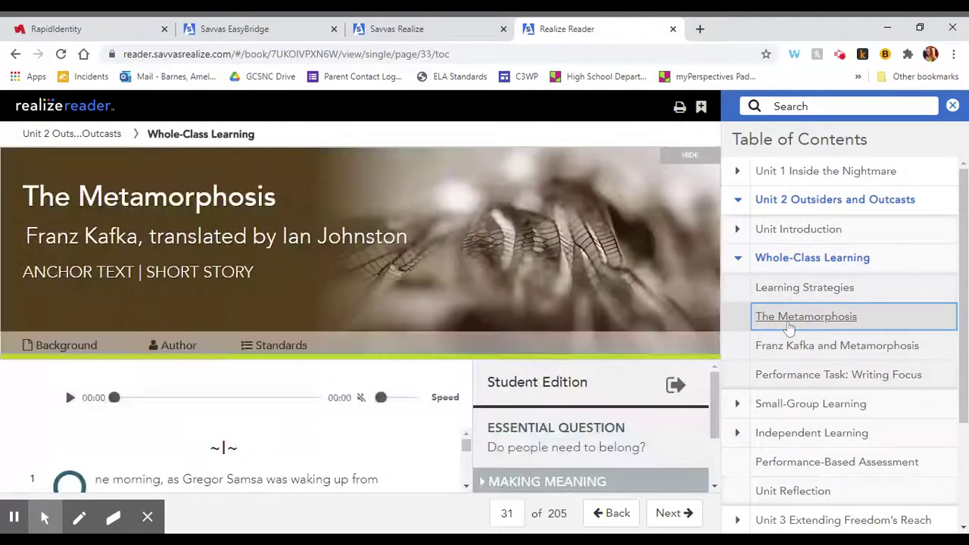
{"action": "left_click", "coordinate": [805, 317]}
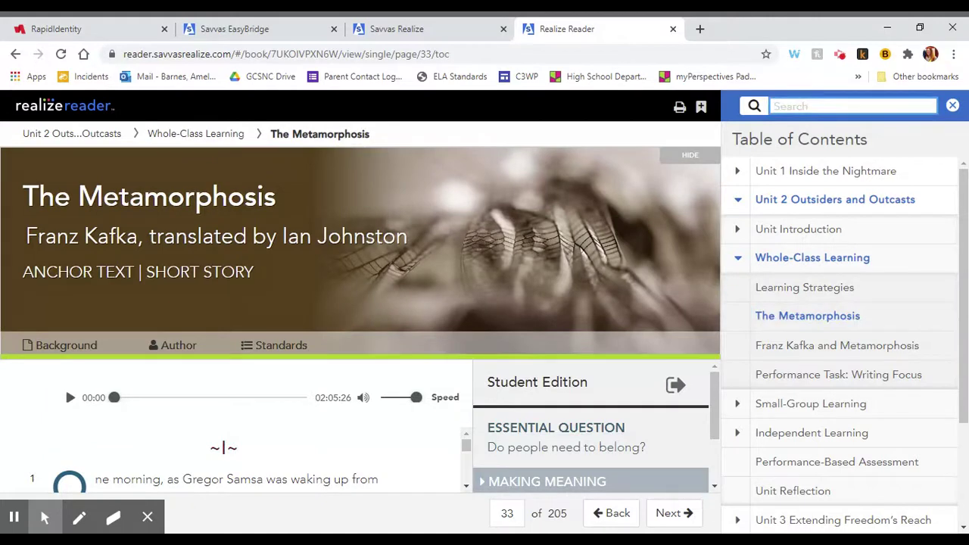
Search the book for 'metamorphosis' and show The Metamorphosis result among seven matches
{"action": "type", "text": "metarmorpho"}
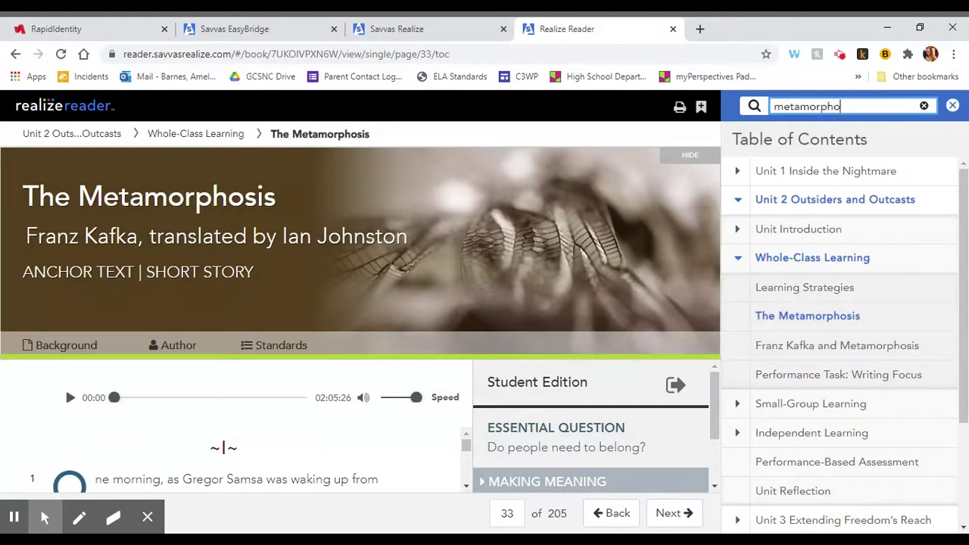
{"action": "key", "text": "Enter"}
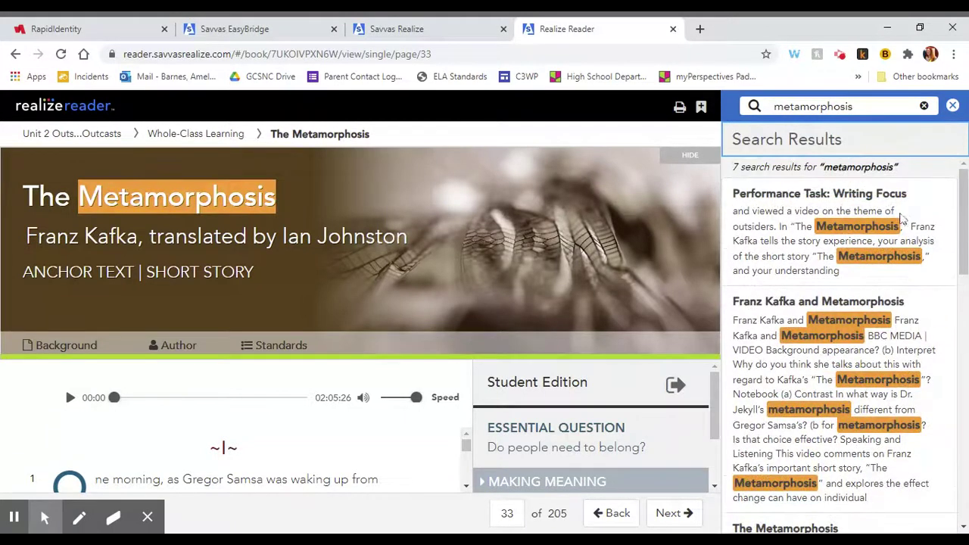
{"action": "scroll", "scroll_direction": "down", "scroll_amount": 3}
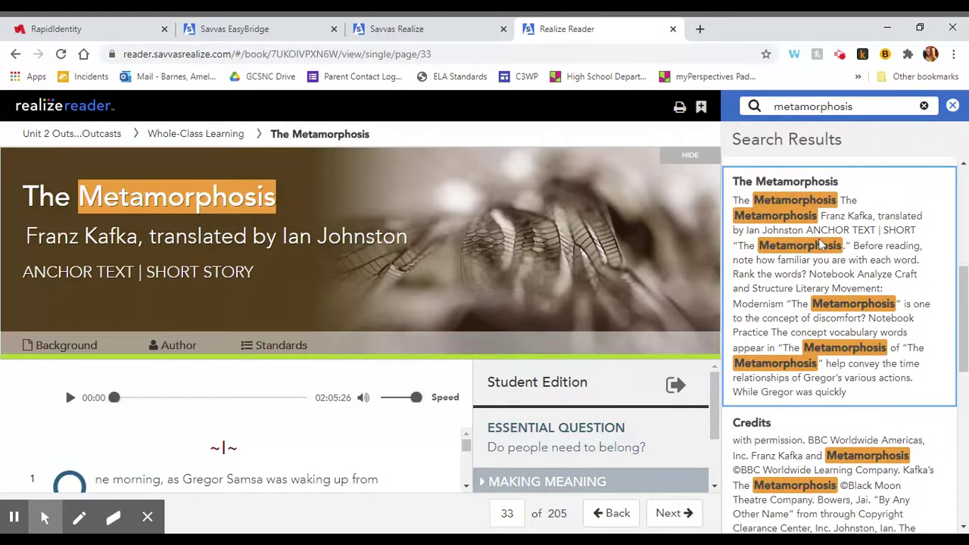
{"action": "left_click", "coordinate": [923, 105]}
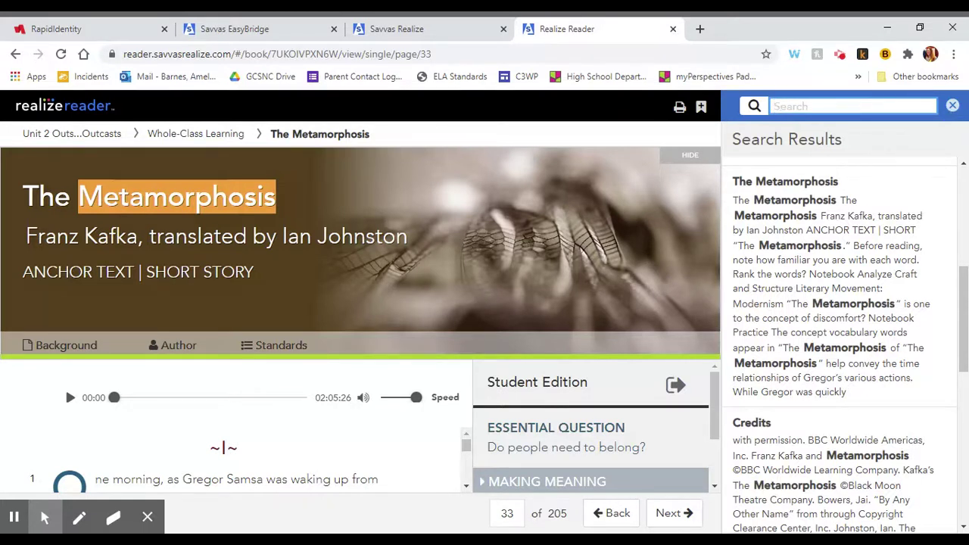
Close the search side panel and hide the story's title banner
{"action": "left_click", "coordinate": [952, 106]}
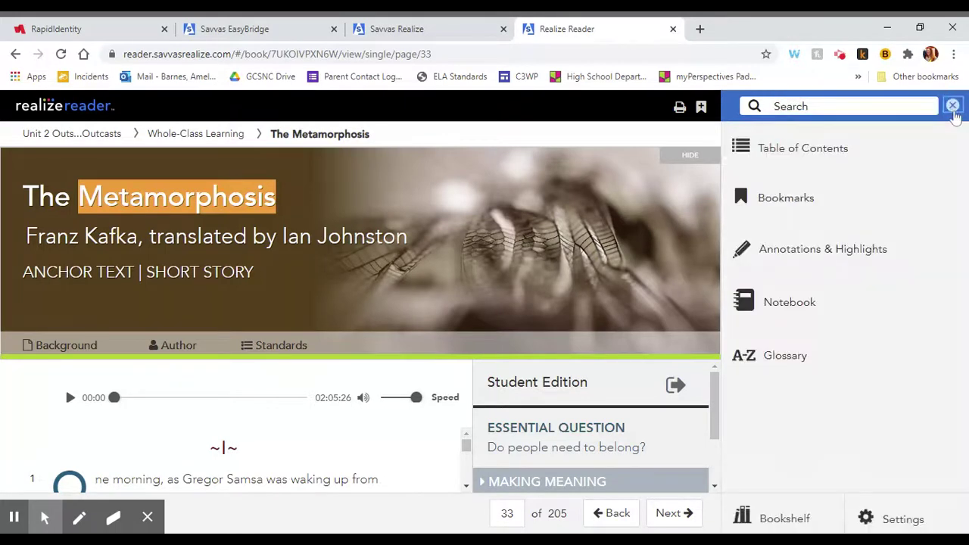
{"action": "left_click", "coordinate": [952, 106]}
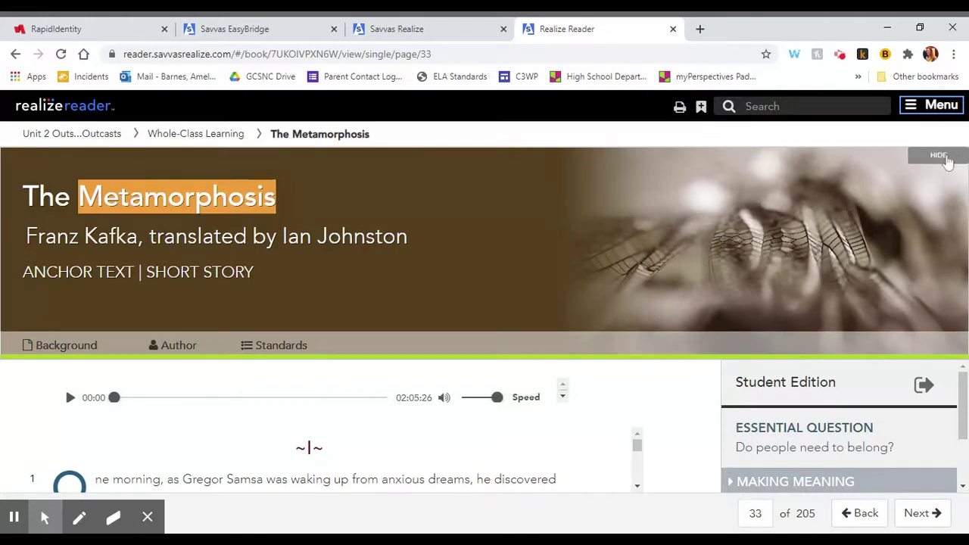
{"action": "left_click", "coordinate": [938, 155]}
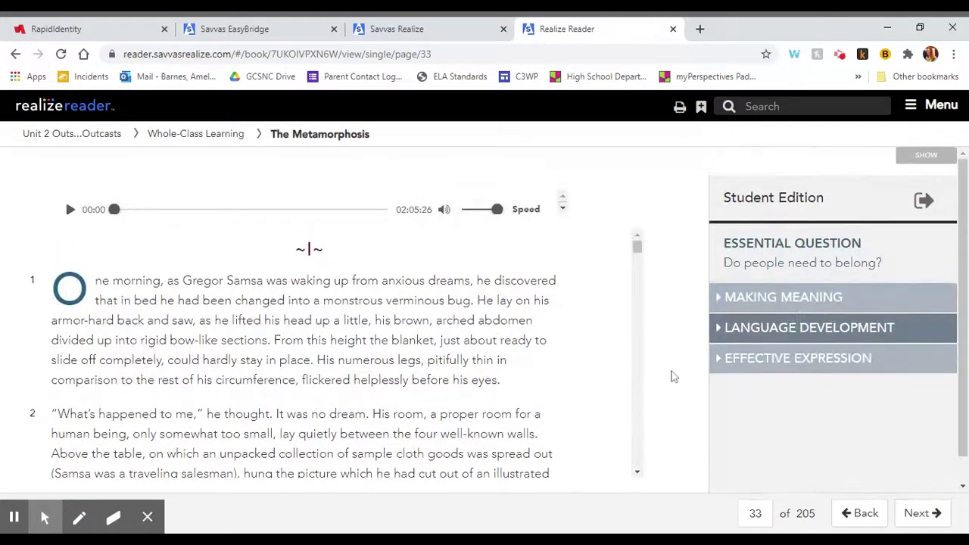
Show the Student Edition guide panel with the Essential Question beside the text
{"action": "scroll", "scroll_direction": "down", "scroll_amount": 3}
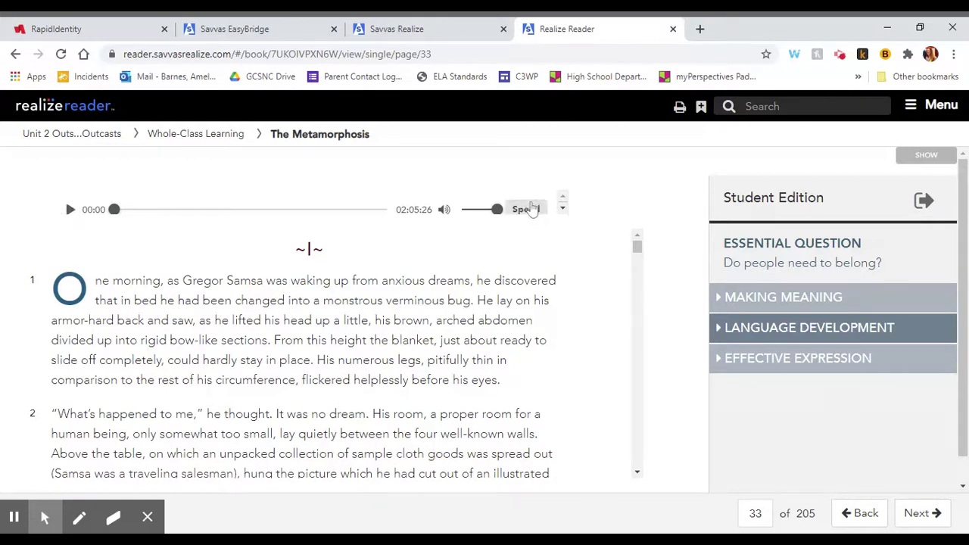
{"action": "left_click", "coordinate": [524, 209]}
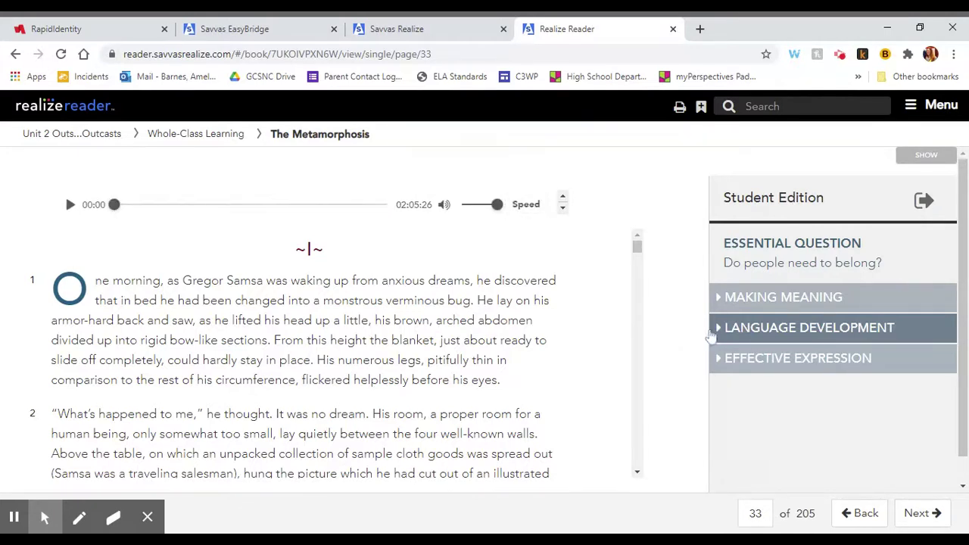
{"action": "mouse_move", "coordinate": [842, 381]}
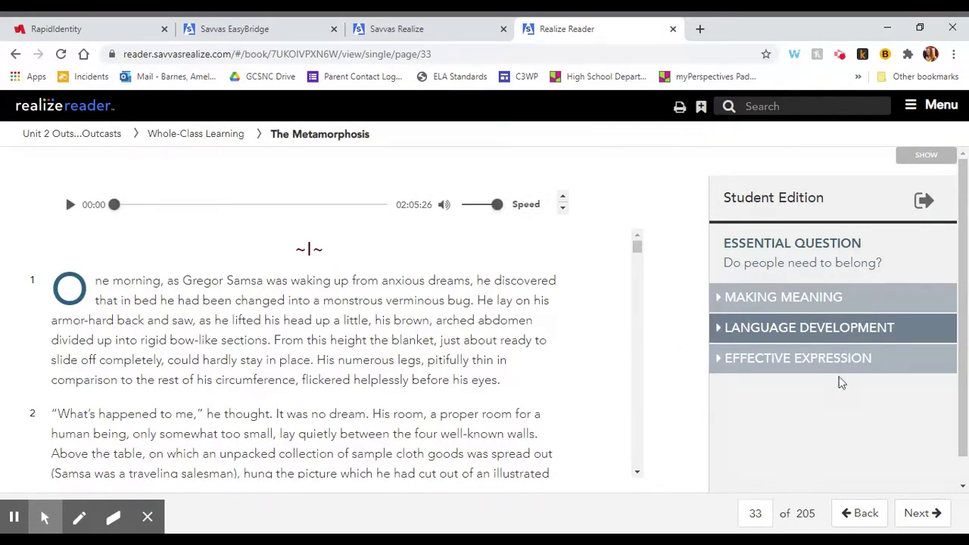
Expand Making Meaning to the First Read questions and dismiss the First Read Guide overlay
{"action": "left_click", "coordinate": [784, 296]}
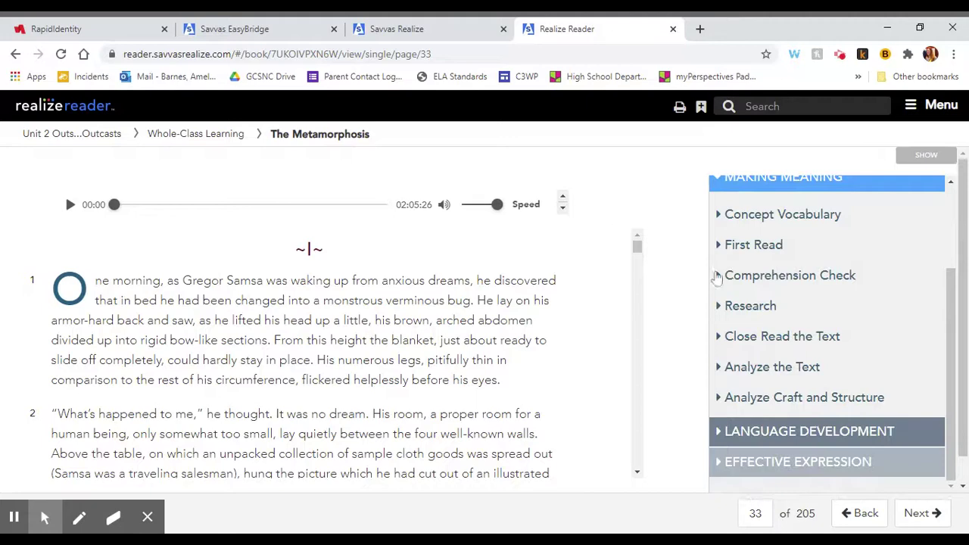
{"action": "left_click", "coordinate": [790, 275]}
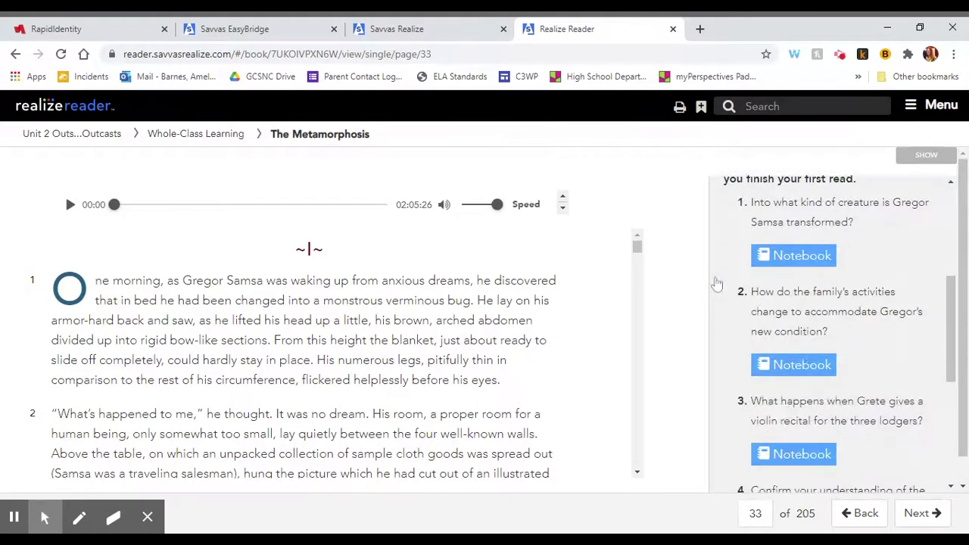
{"action": "scroll", "scroll_direction": "down", "scroll_amount": 3}
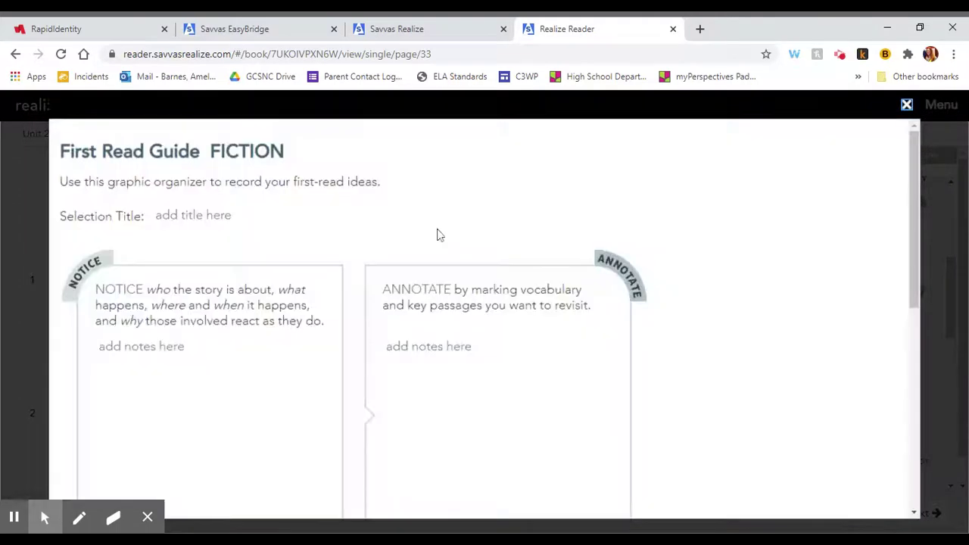
{"action": "left_click", "coordinate": [141, 346]}
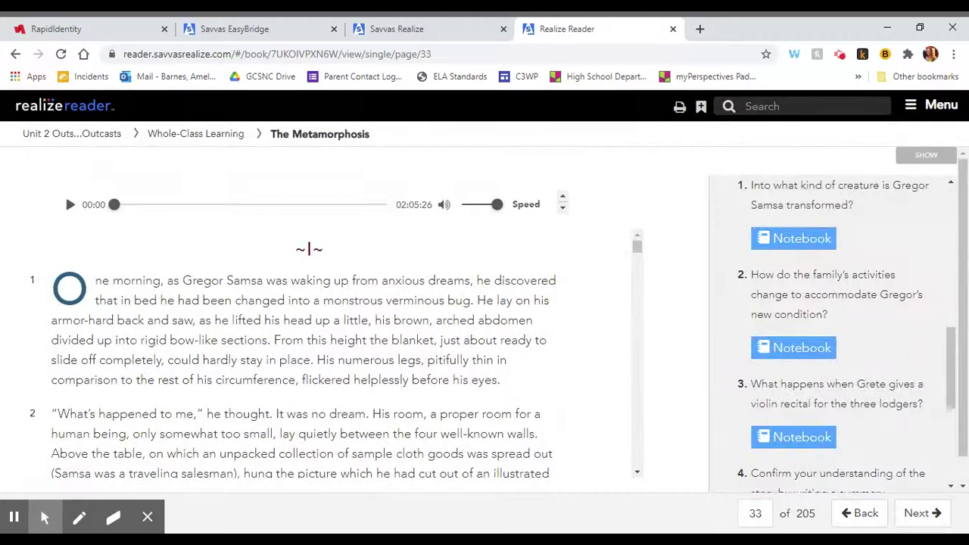
Mark up "What's happened to me," he thought with a green underline
{"action": "scroll", "scroll_direction": "down", "scroll_amount": 3}
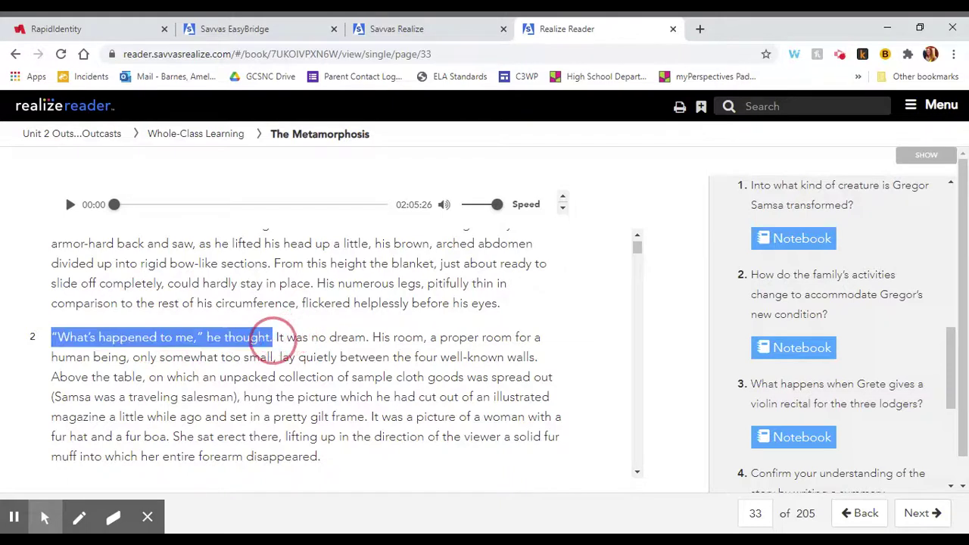
{"action": "left_click", "coordinate": [160, 336]}
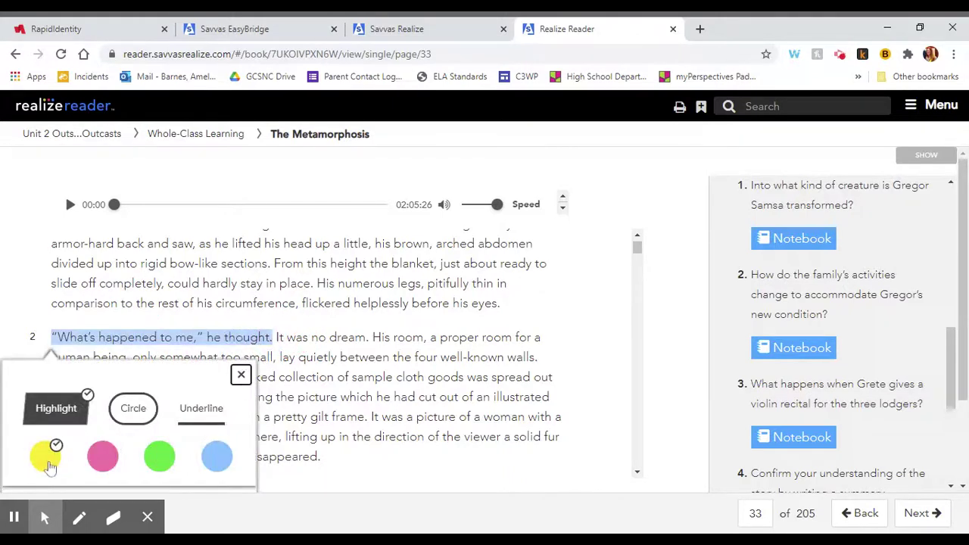
{"action": "left_click", "coordinate": [46, 454]}
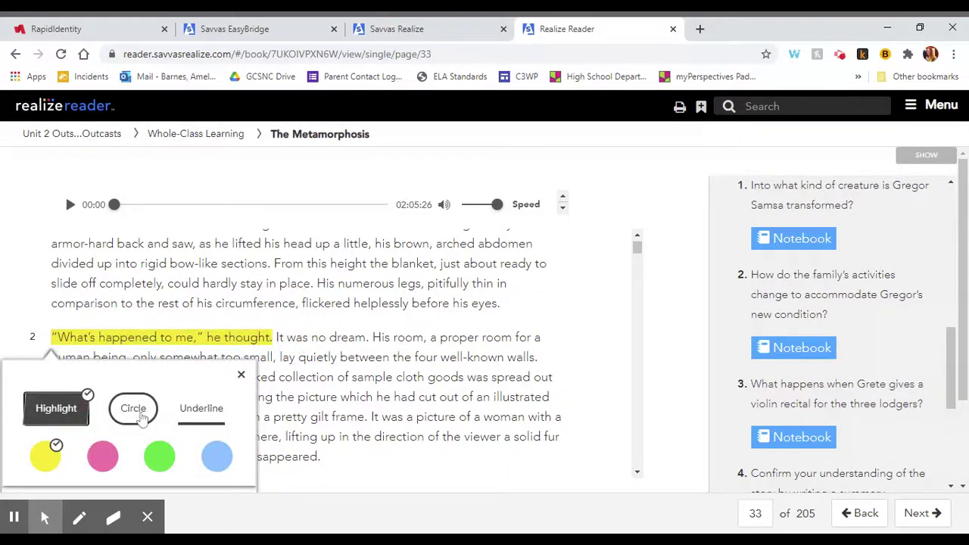
{"action": "left_click", "coordinate": [200, 409]}
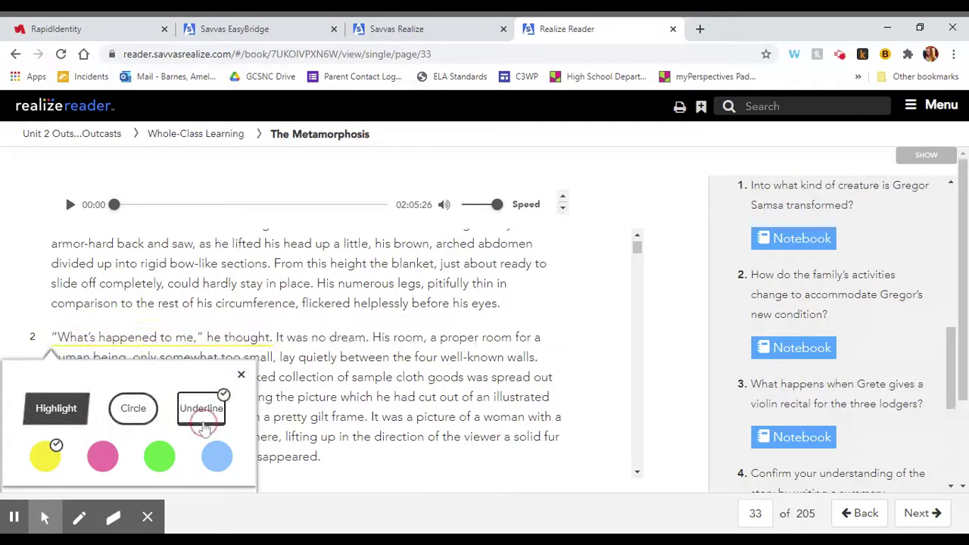
{"action": "left_click", "coordinate": [159, 454]}
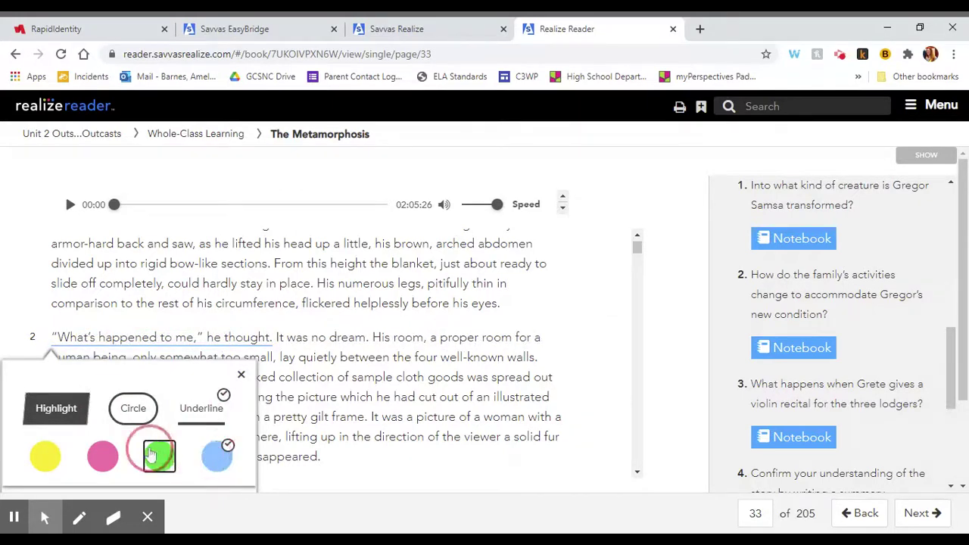
{"action": "left_click", "coordinate": [159, 454]}
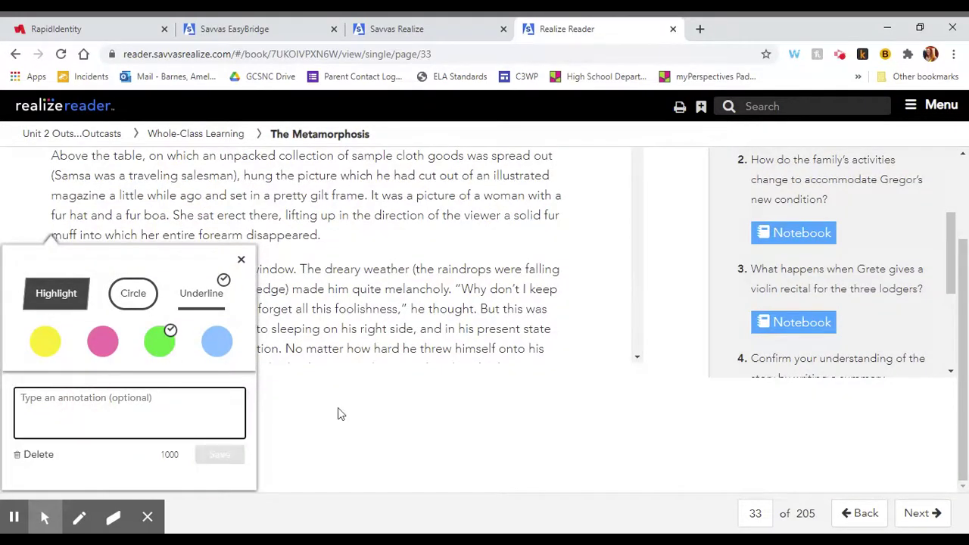
Attach and save the note 'This is my annotation' on the underlined quote
{"action": "type", "text": "This is my a"}
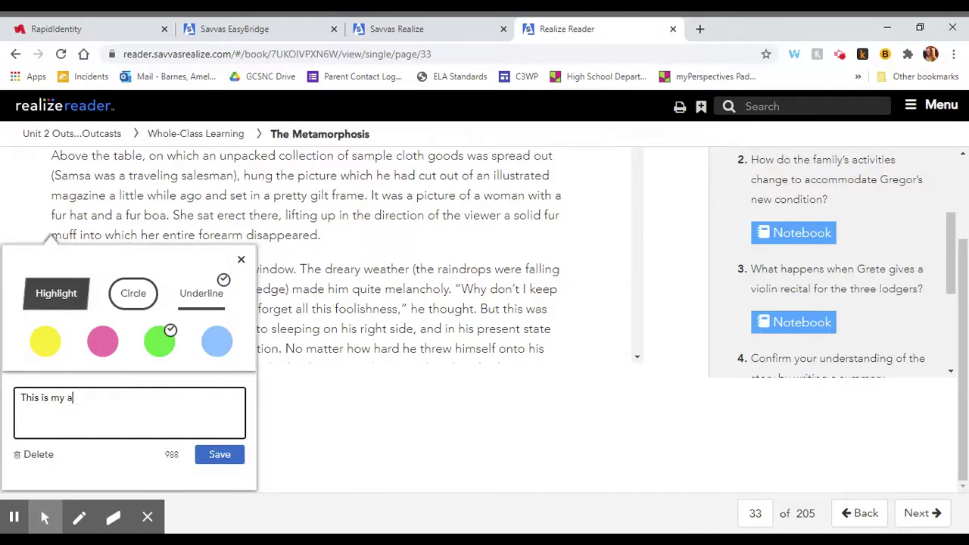
{"action": "type", "text": "notation"}
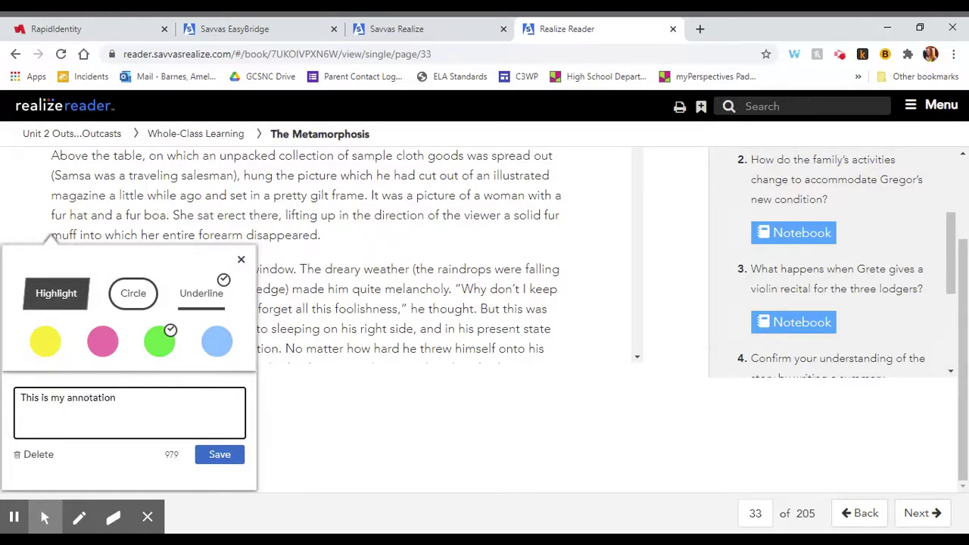
{"action": "left_click", "coordinate": [220, 455]}
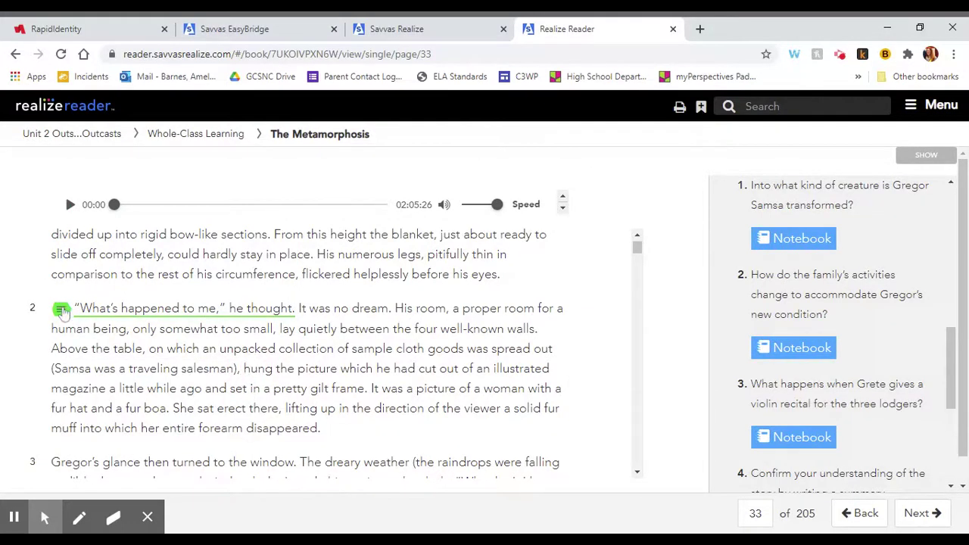
{"action": "mouse_move", "coordinate": [82, 317]}
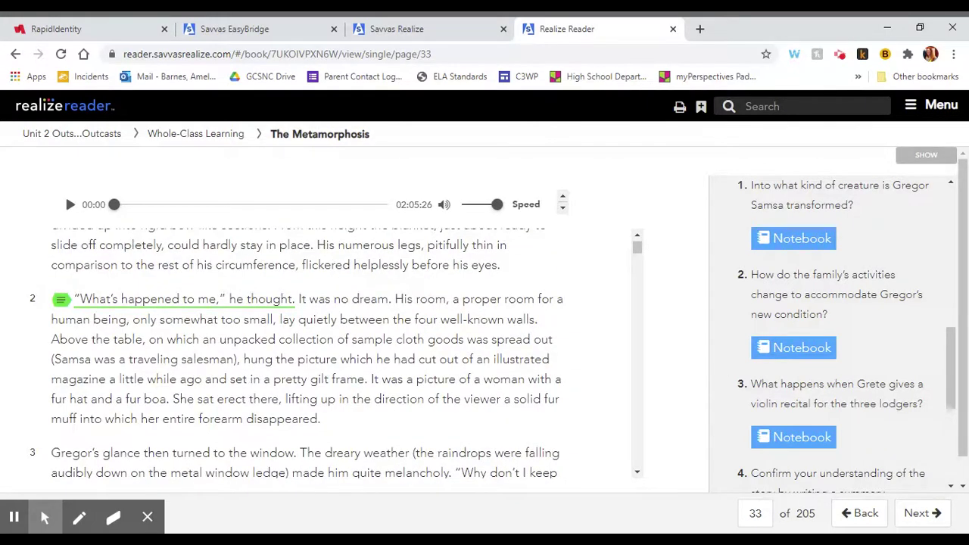
Expand Language Development and show the Concept vocabulary word list
{"action": "scroll", "scroll_direction": "down", "scroll_amount": 3}
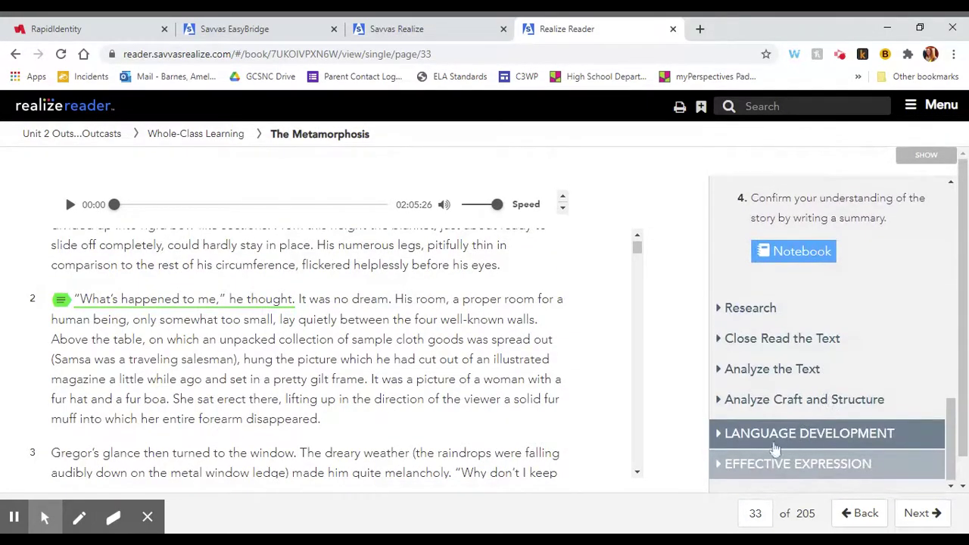
{"action": "left_click", "coordinate": [808, 433]}
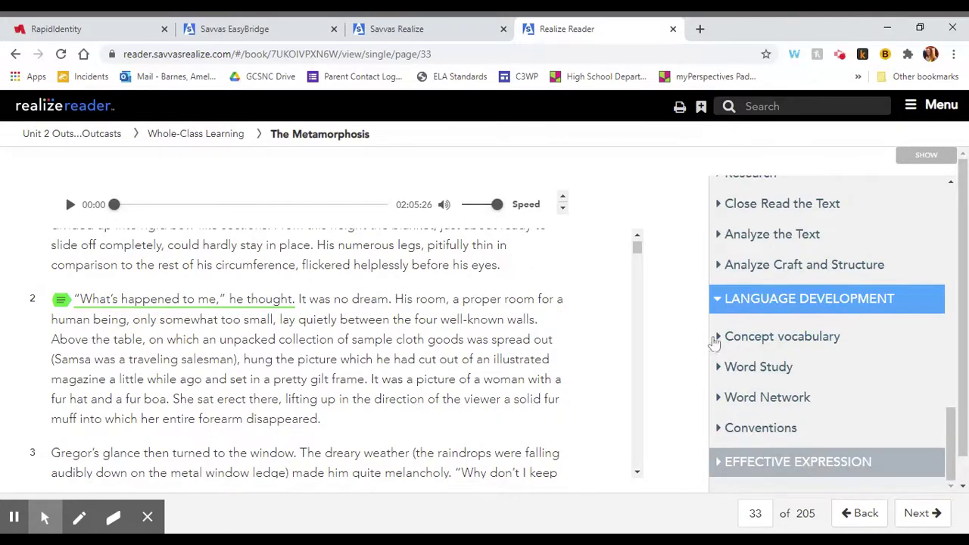
{"action": "left_click", "coordinate": [780, 336]}
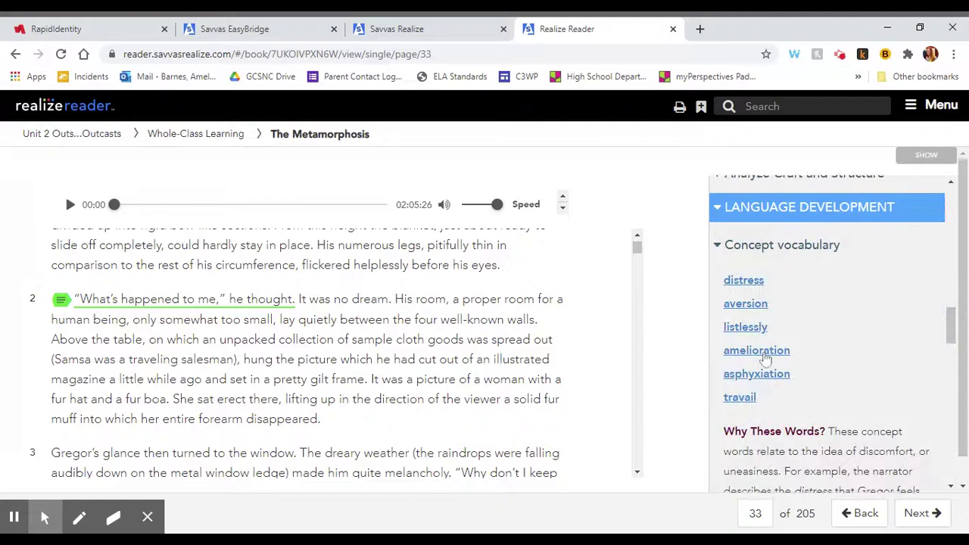
Look up the definition of amelioration, dismiss it, and reveal the discussion questions below
{"action": "left_click", "coordinate": [756, 349]}
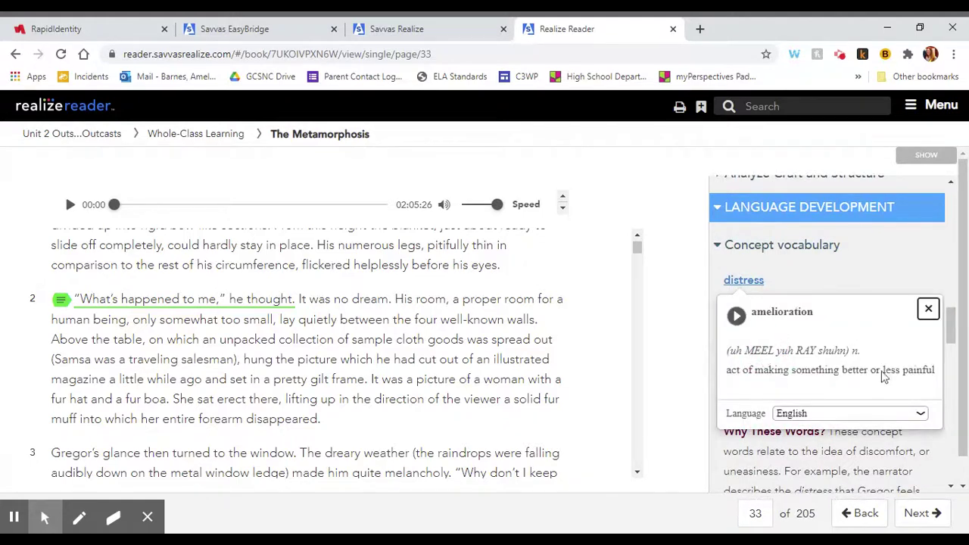
{"action": "left_click", "coordinate": [926, 308]}
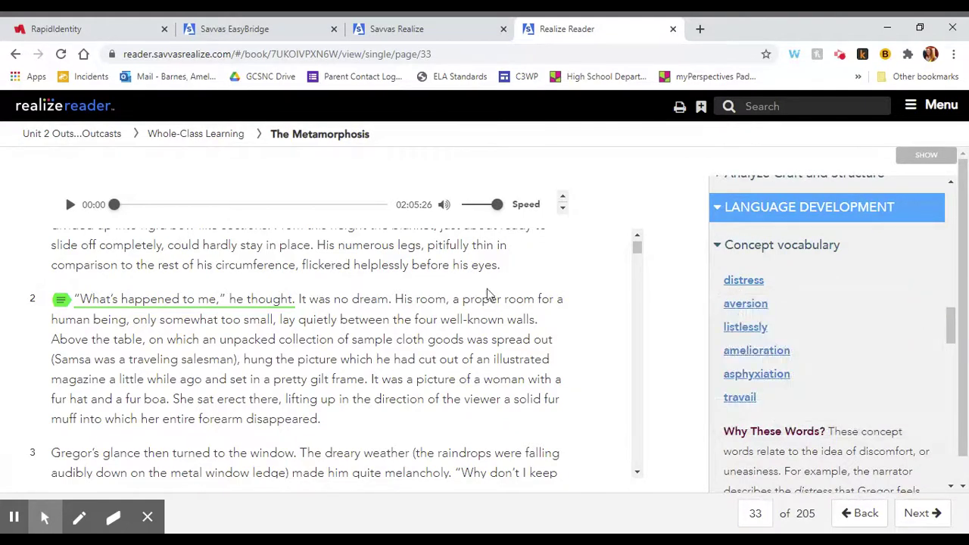
{"action": "scroll", "scroll_direction": "down", "scroll_amount": 3}
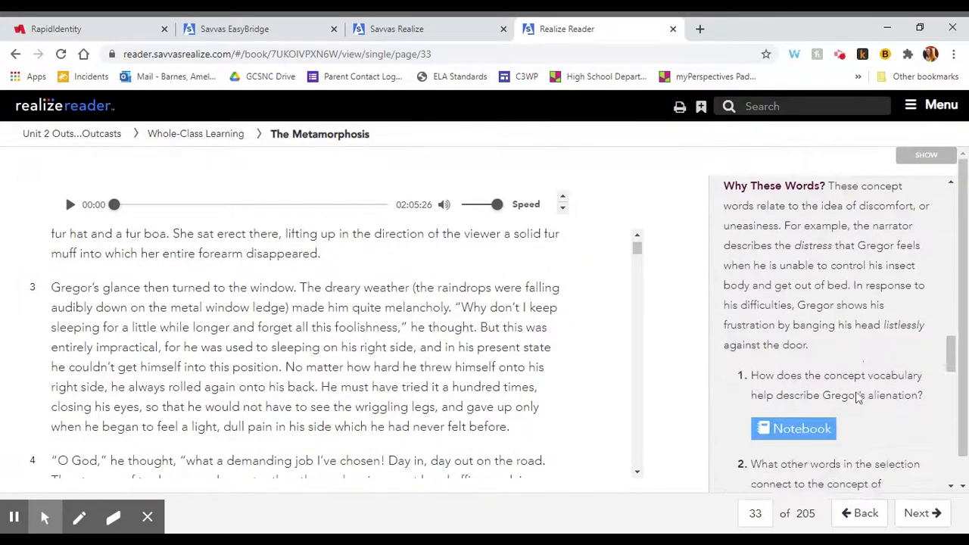
{"action": "scroll", "scroll_direction": "down", "scroll_amount": 3}
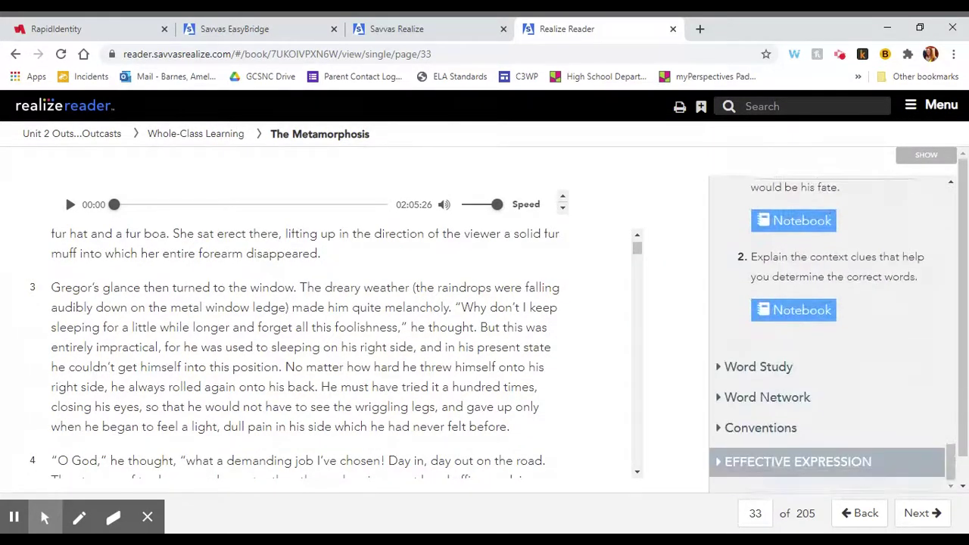